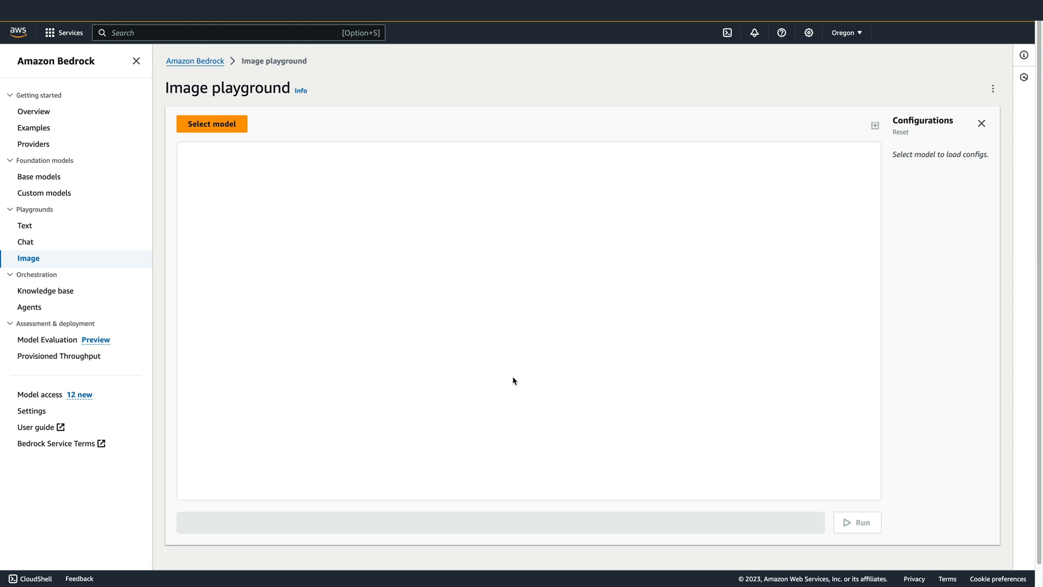
pyautogui.moveTo(223, 135)
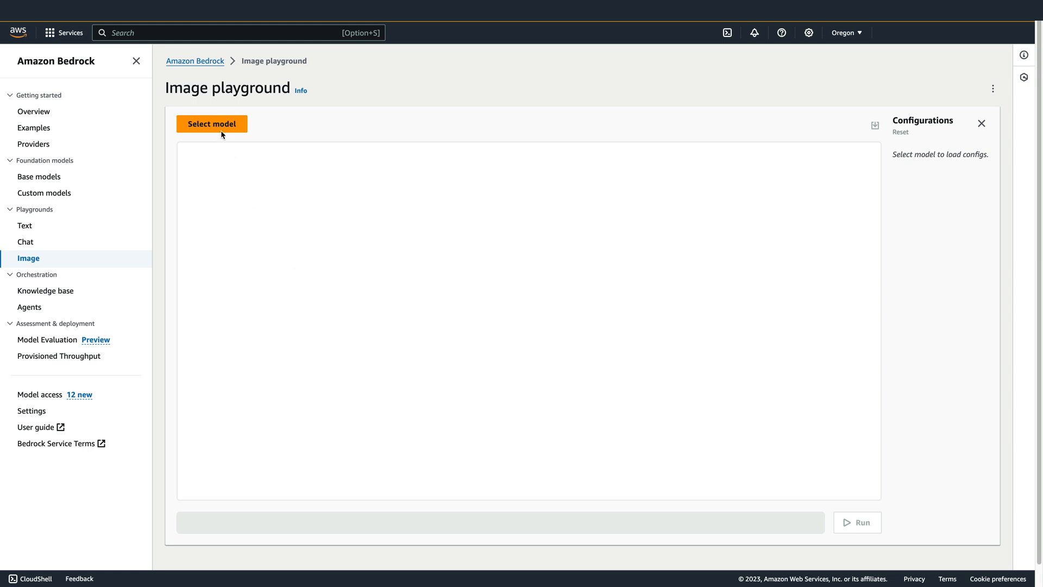
# Apply Amazon's Titan Image Generator G1 model with on-demand throughput.
pyautogui.click(211, 124)
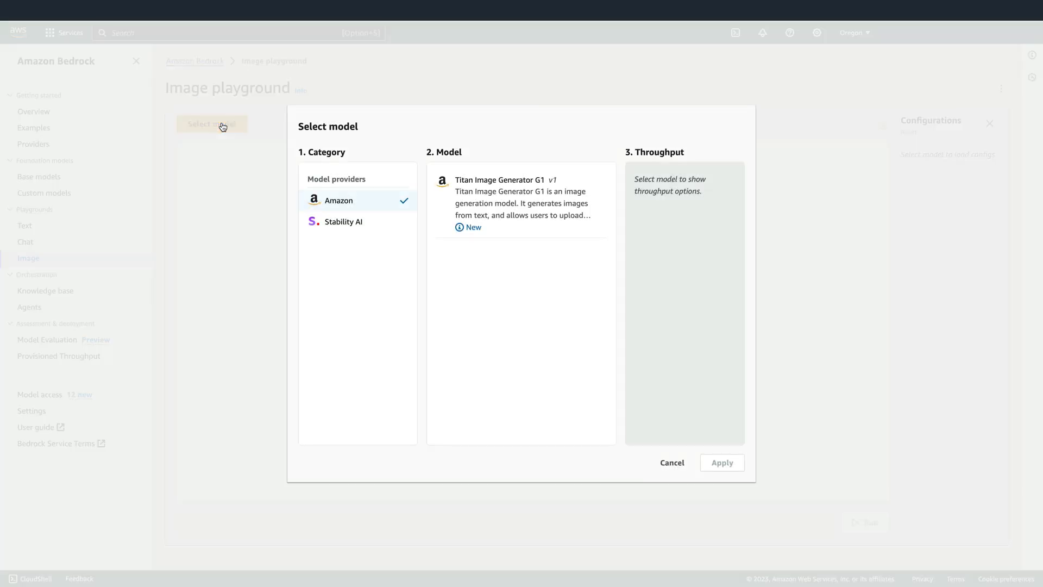
pyautogui.moveTo(508, 187)
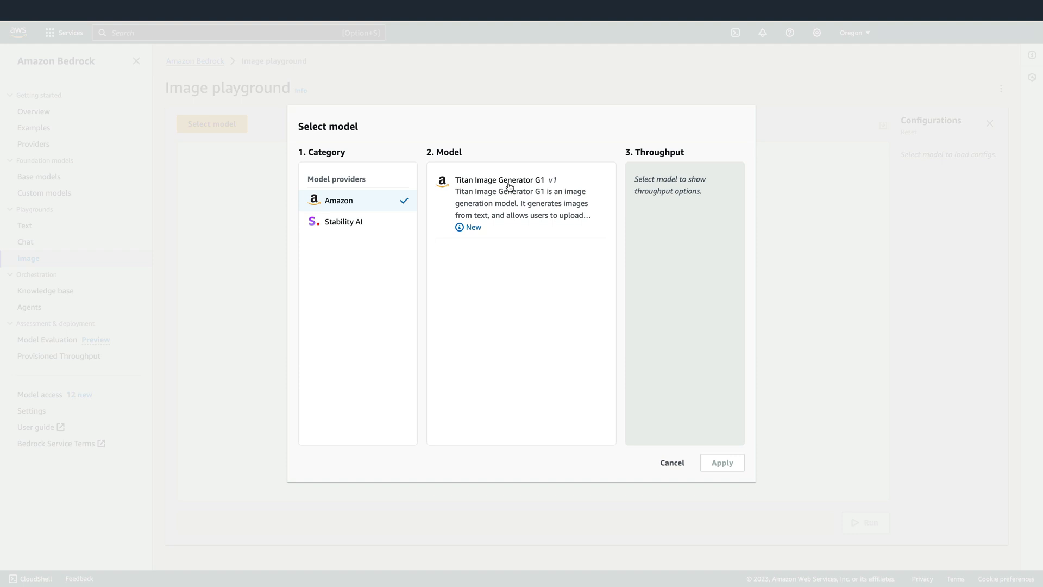
pyautogui.click(520, 199)
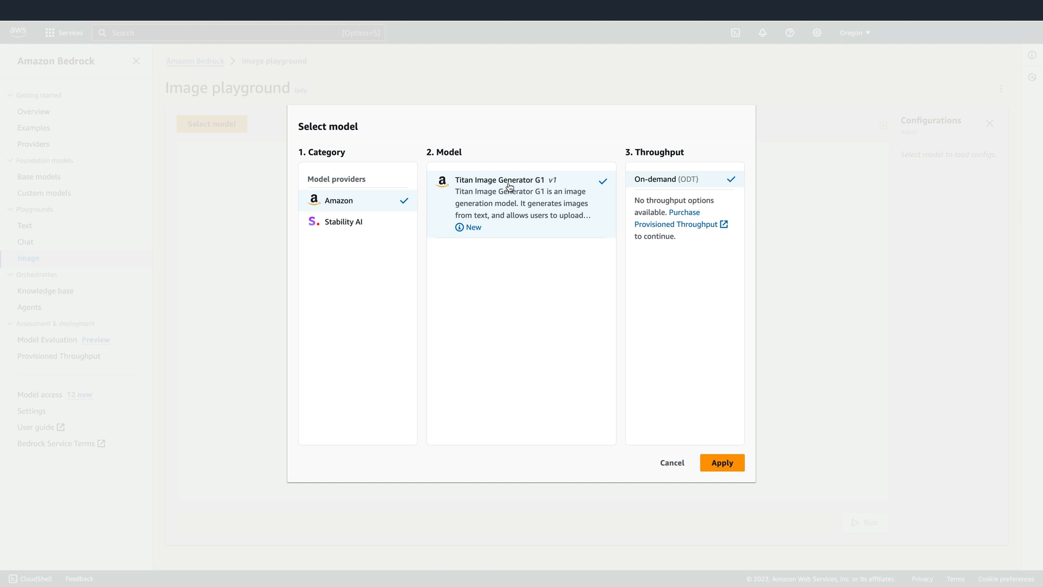
pyautogui.moveTo(715, 184)
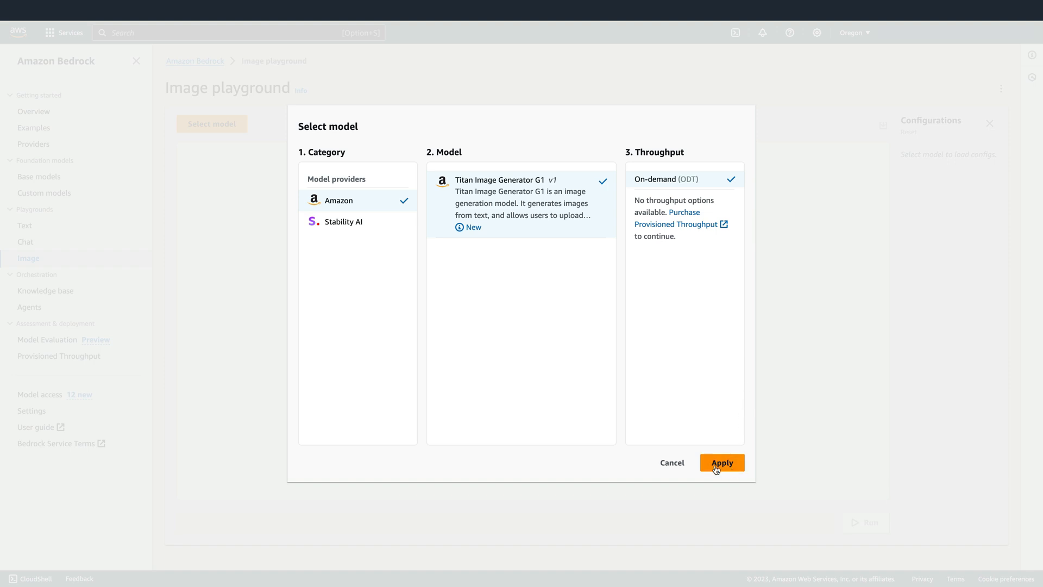
pyautogui.click(721, 462)
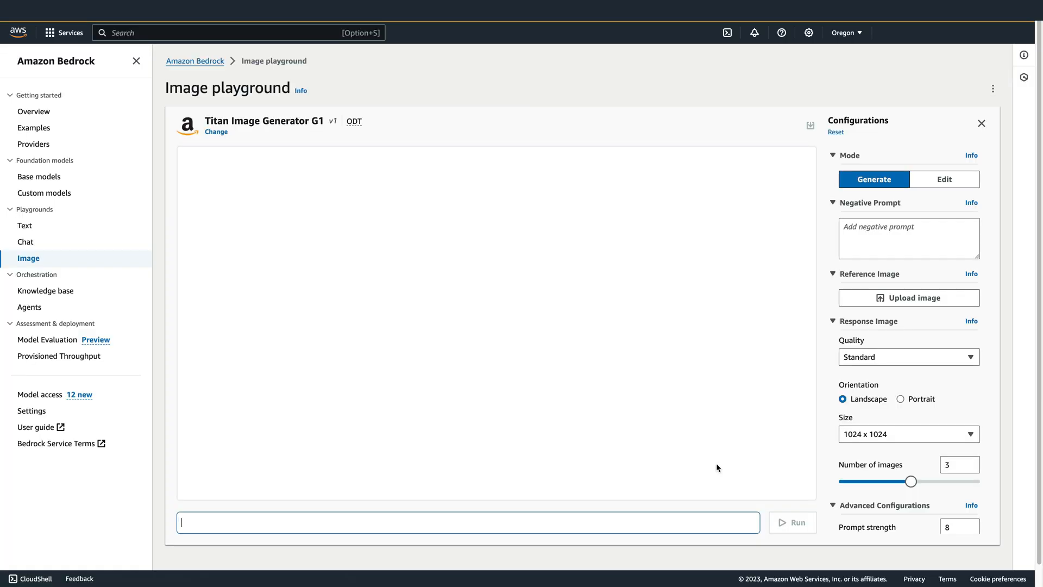
pyautogui.moveTo(890, 187)
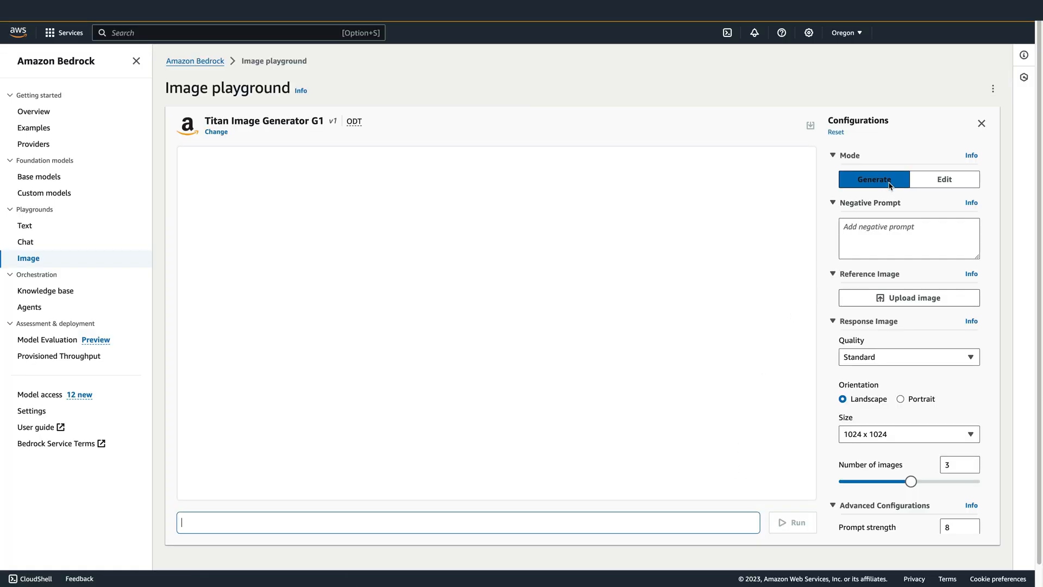
# Set image quality to Premium, keeping landscape orientation.
pyautogui.click(907, 356)
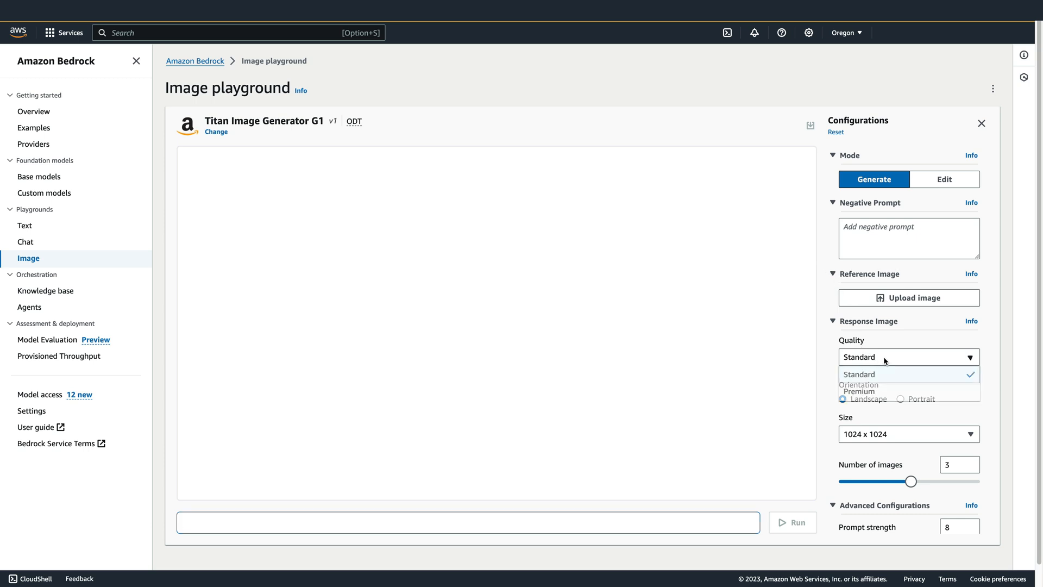
pyautogui.click(858, 391)
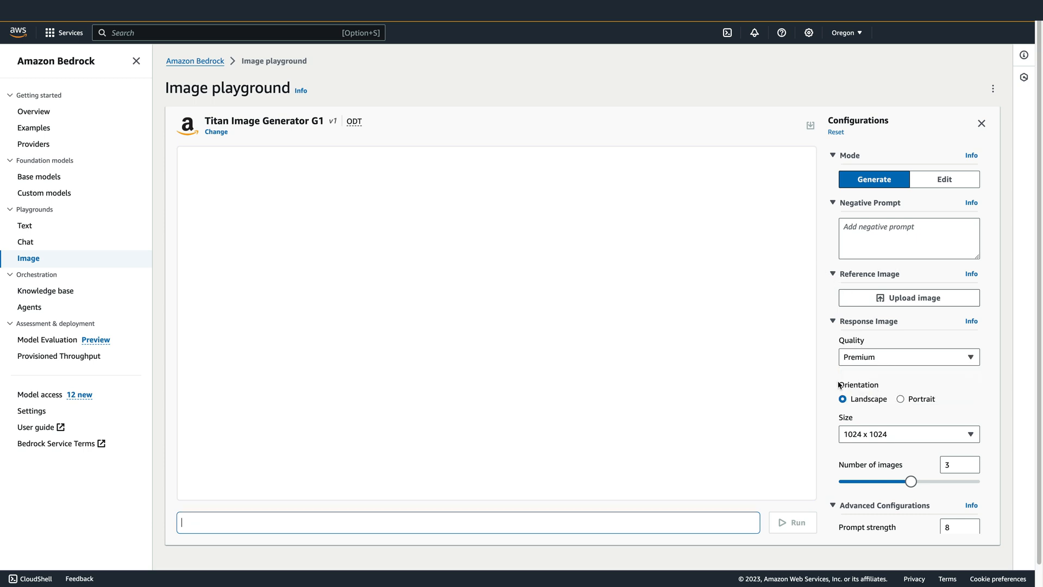
pyautogui.moveTo(837, 409)
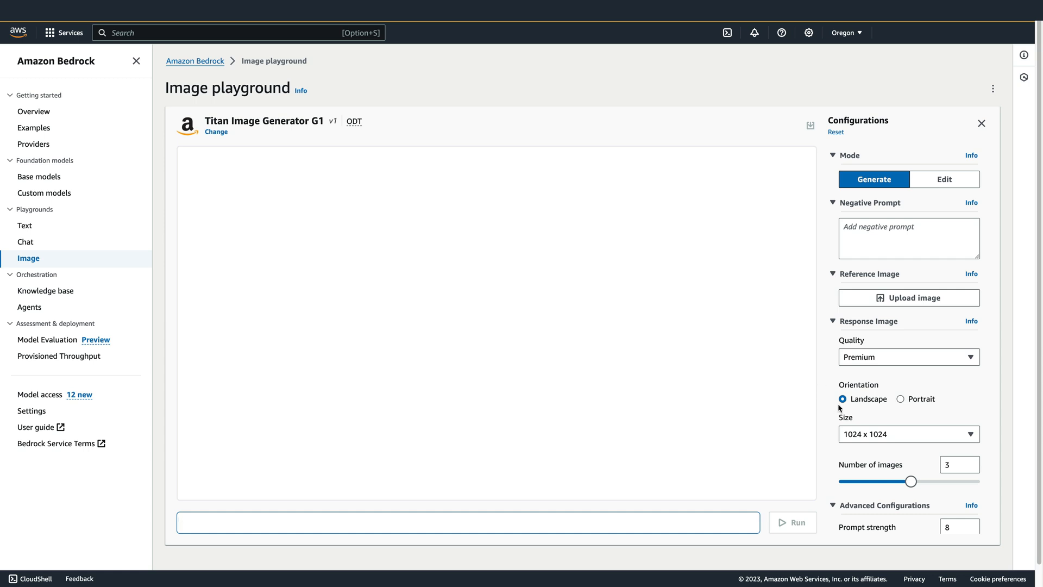
pyautogui.click(908, 434)
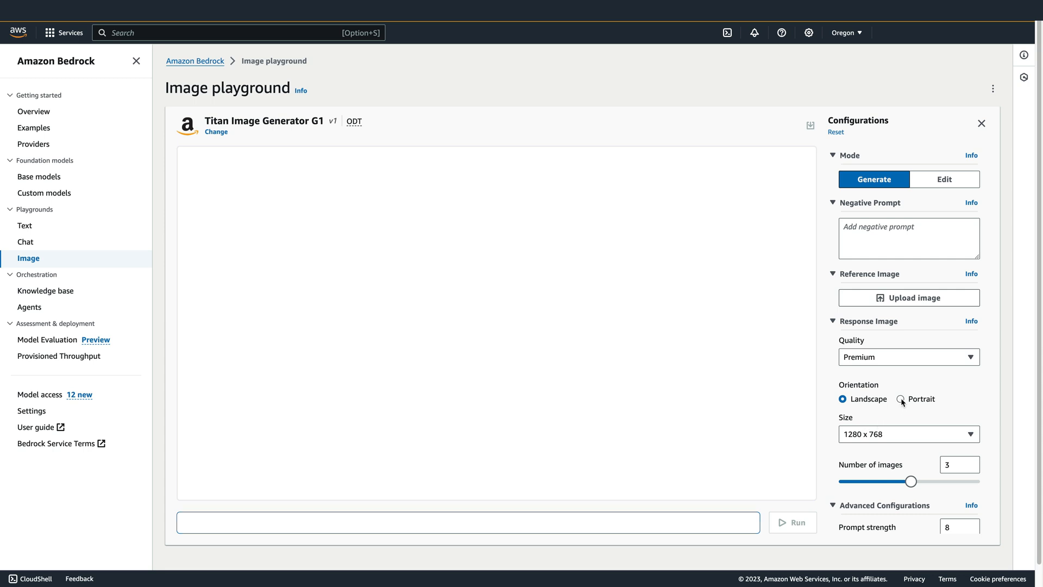
# Toggle orientation between portrait and landscape, ending on landscape at 1280 x 768.
pyautogui.click(901, 399)
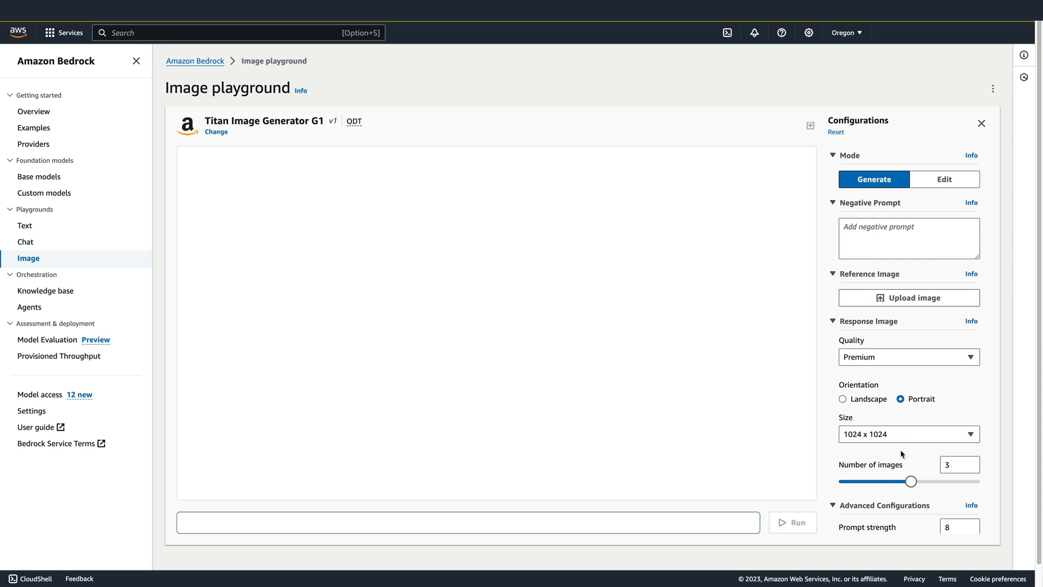
pyautogui.click(908, 434)
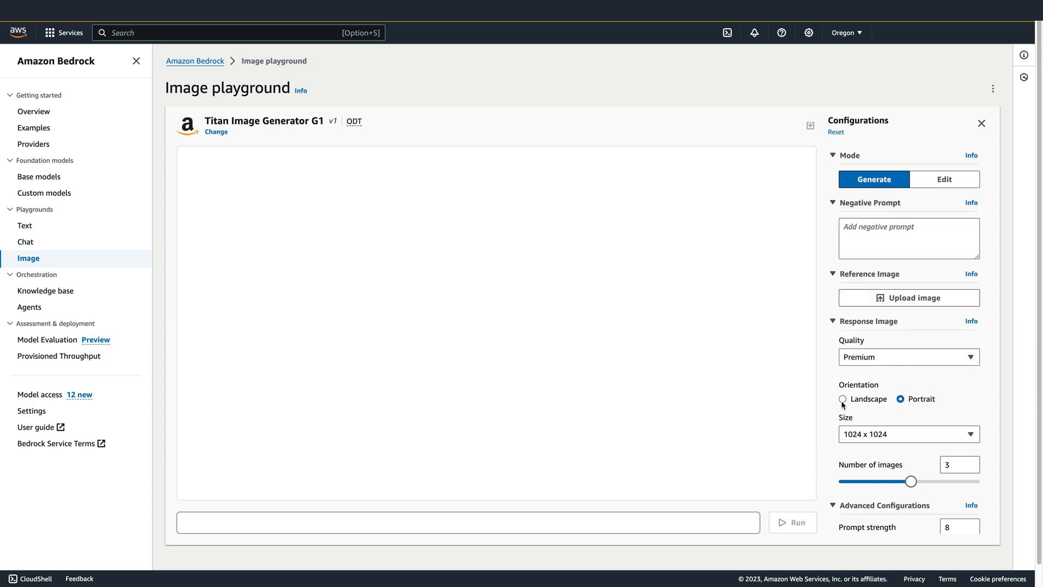
pyautogui.click(842, 398)
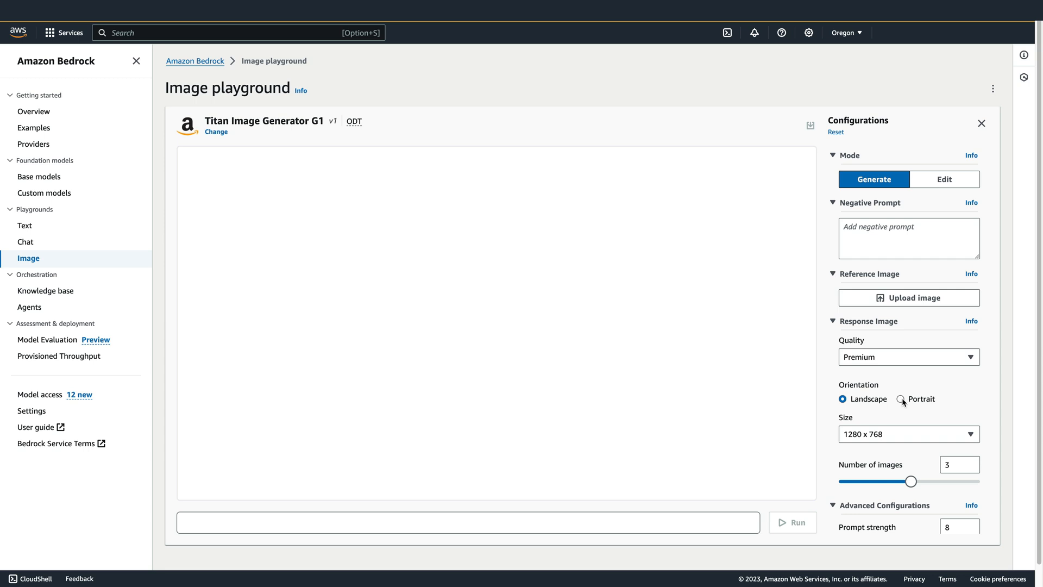
pyautogui.click(901, 398)
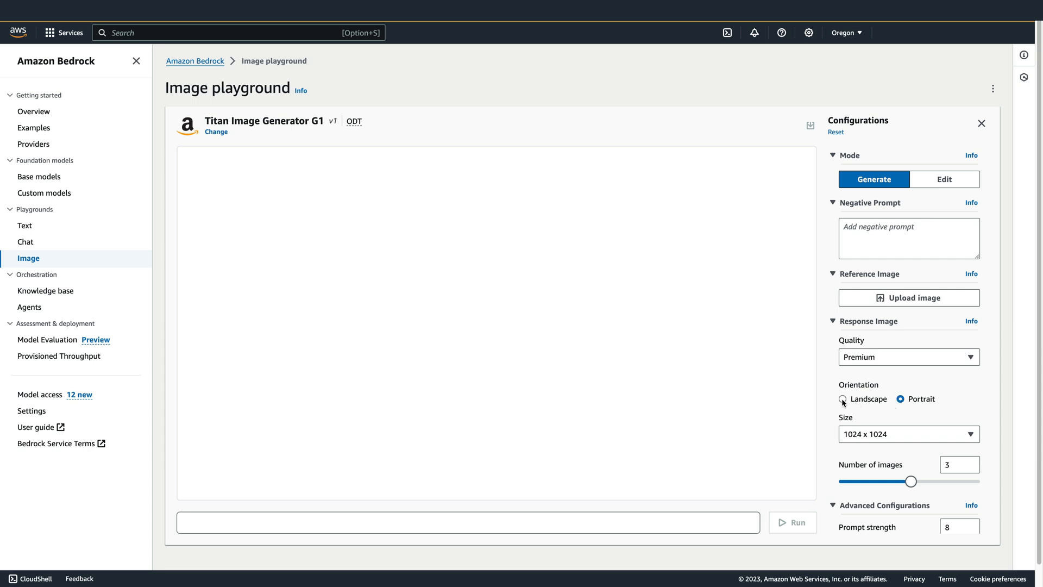
pyautogui.click(842, 398)
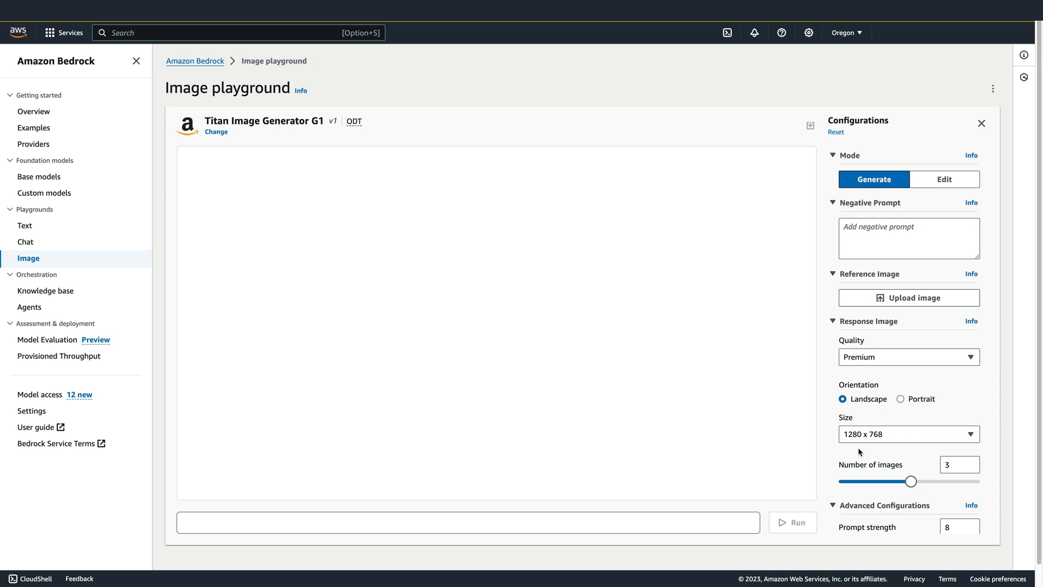
# Set image size to 1024 x 1024 and number of images to 1.
pyautogui.click(908, 434)
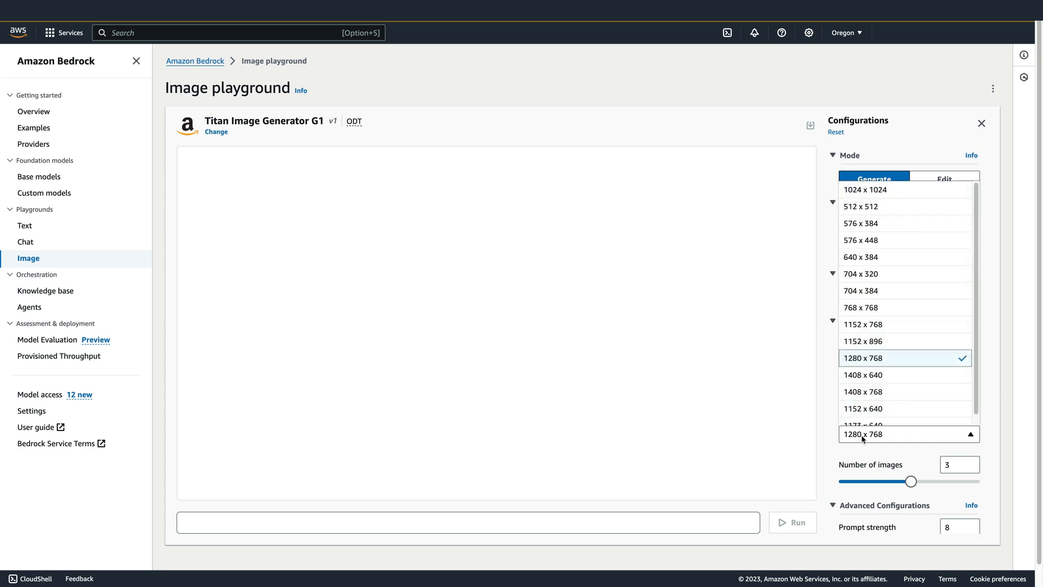
pyautogui.moveTo(865, 190)
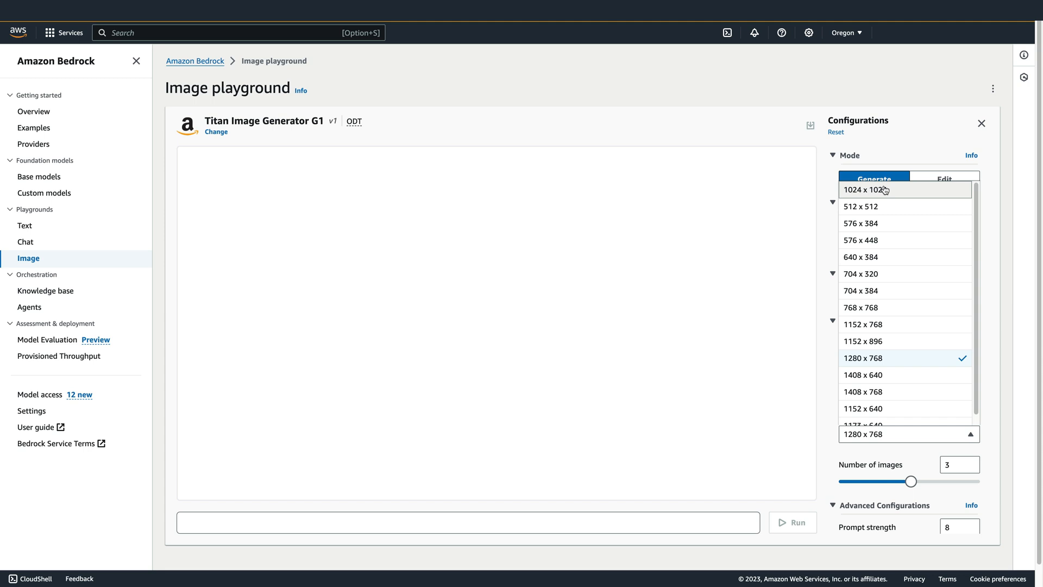
pyautogui.click(865, 190)
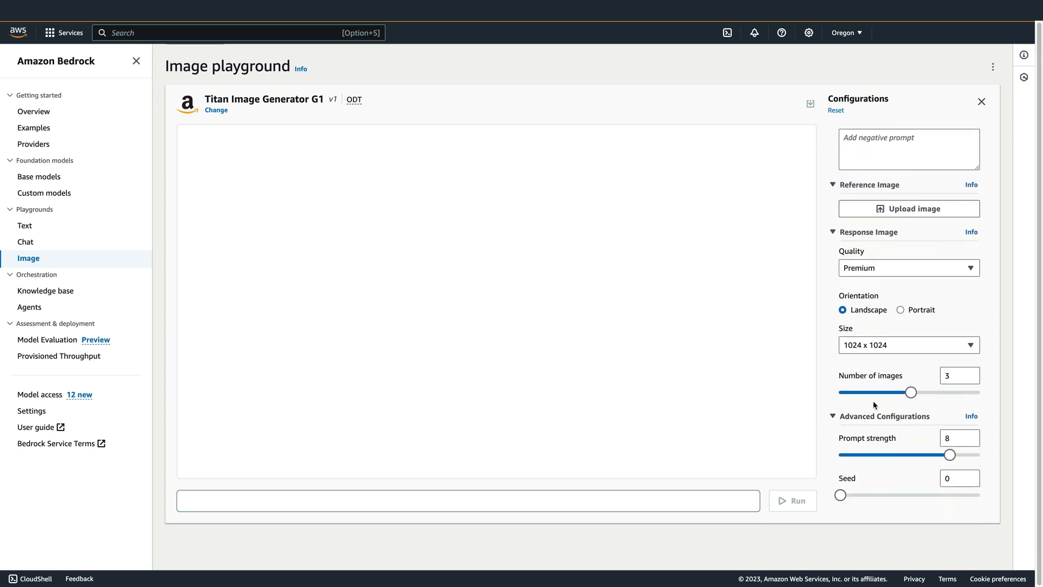
pyautogui.moveTo(910, 392); pyautogui.dragTo(840, 393)
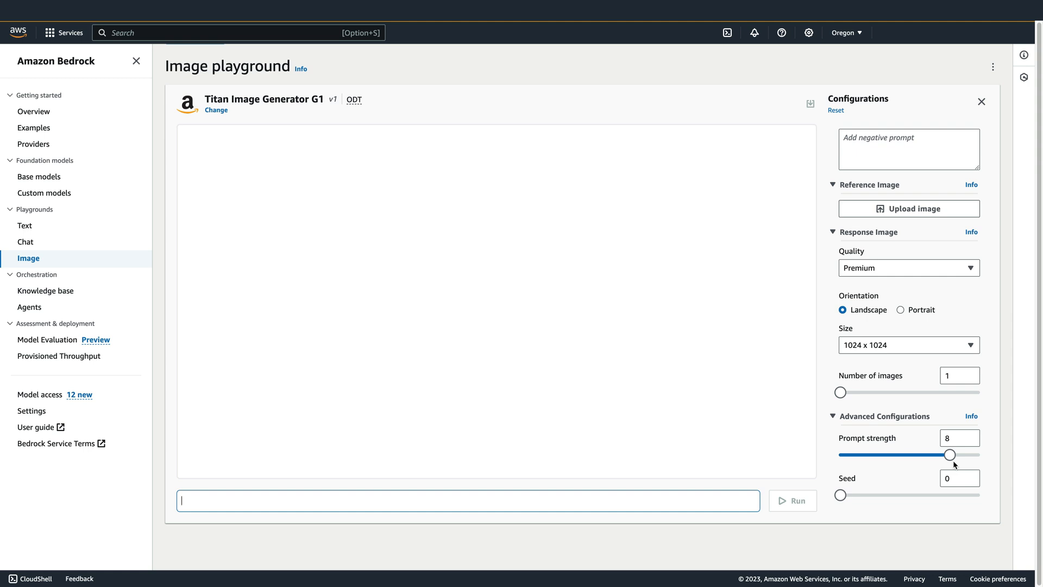
# Test the prompt strength slider from 3.3 to 10, leaving it at 8.
pyautogui.moveTo(949, 454); pyautogui.dragTo(913, 455)
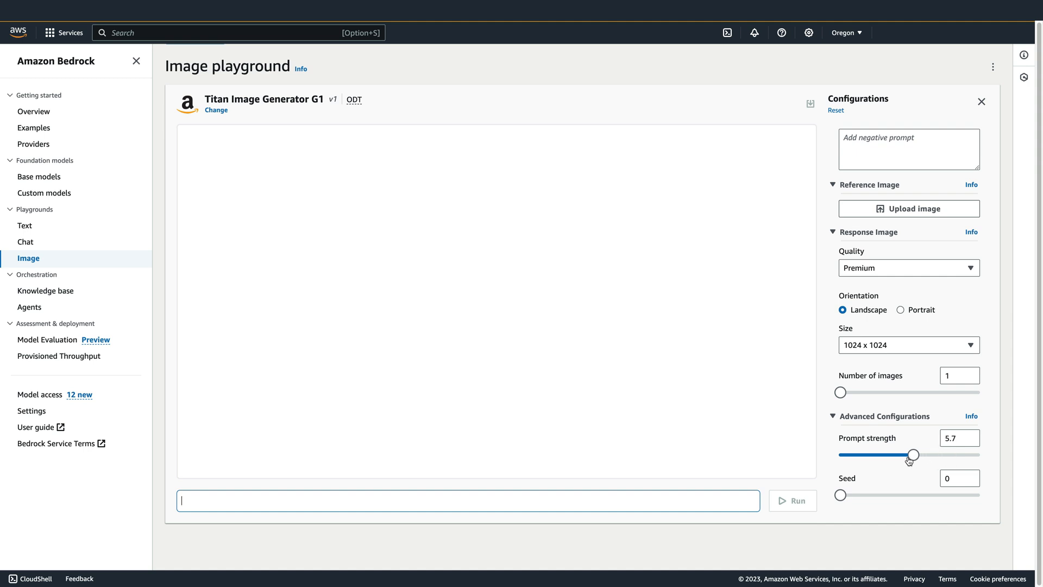
pyautogui.moveTo(914, 455); pyautogui.dragTo(875, 455)
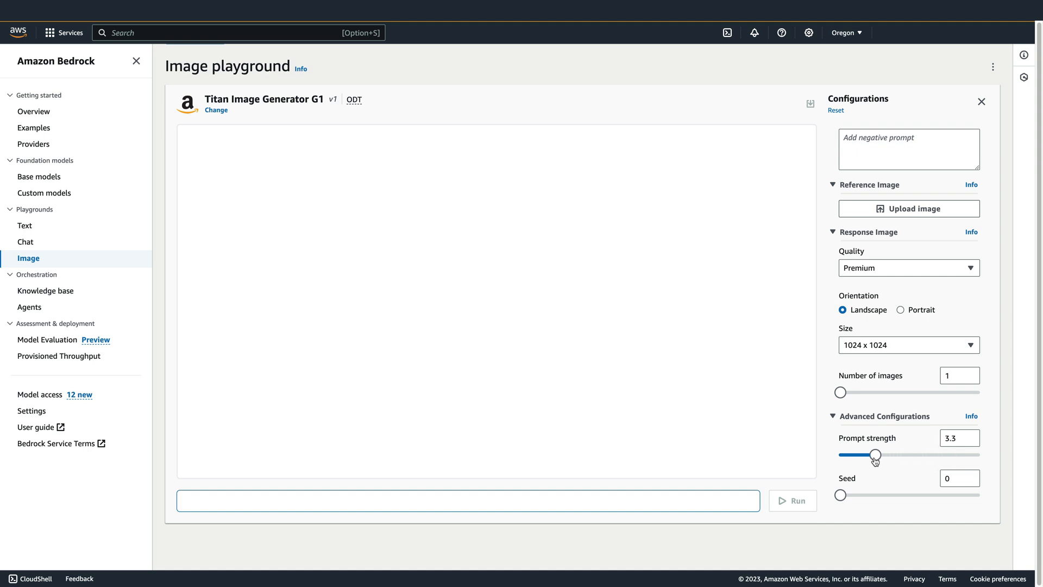
pyautogui.moveTo(874, 454); pyautogui.dragTo(950, 455)
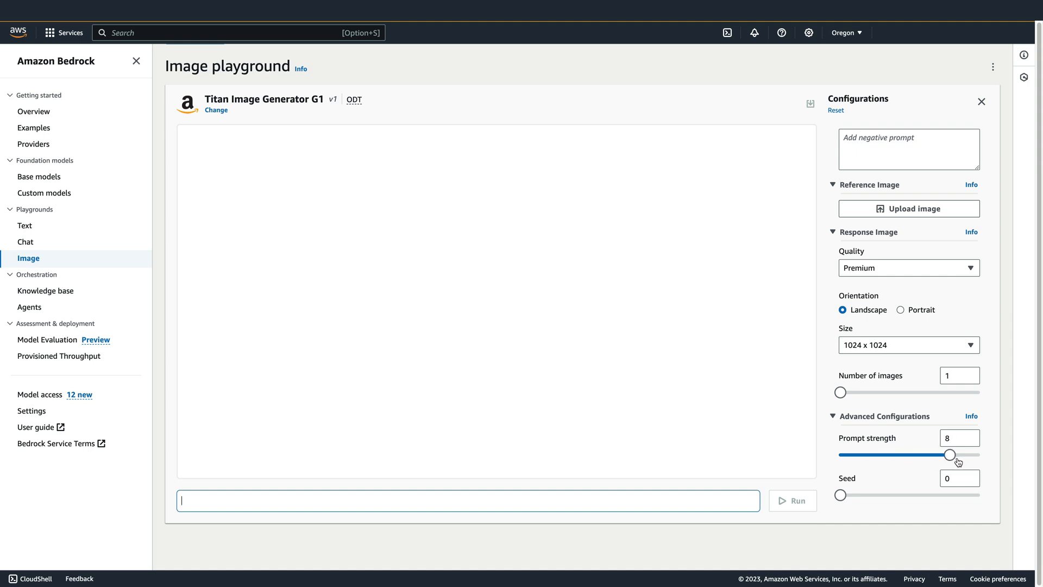
pyautogui.moveTo(949, 454); pyautogui.dragTo(983, 454)
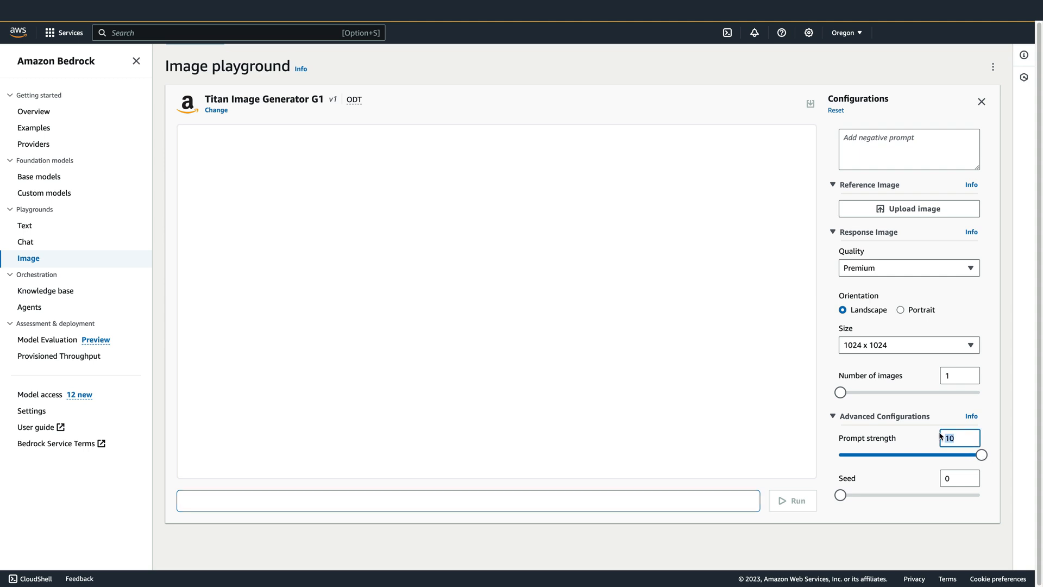
pyautogui.moveTo(978, 455); pyautogui.dragTo(949, 455)
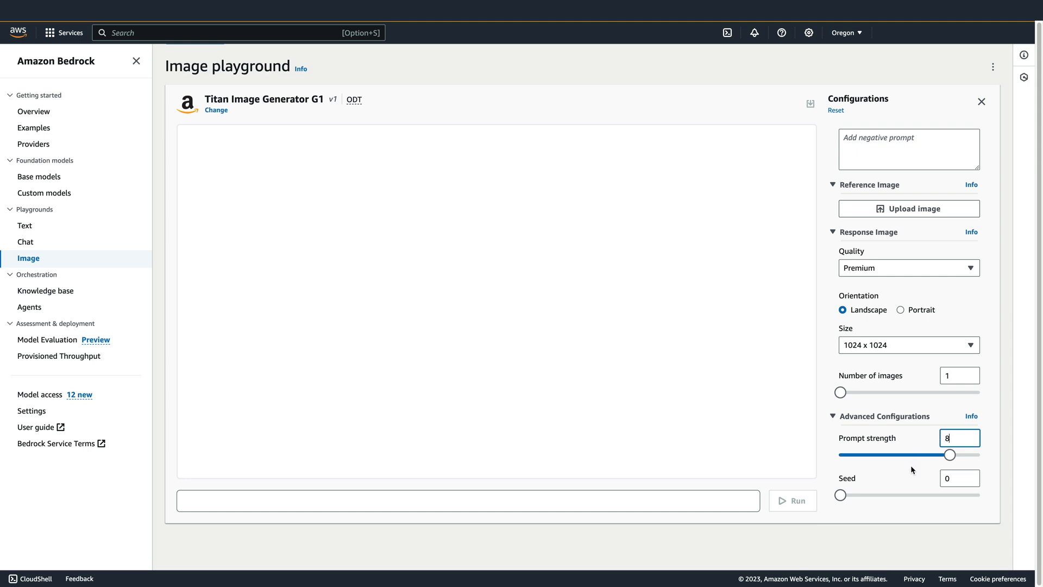
pyautogui.moveTo(865, 489)
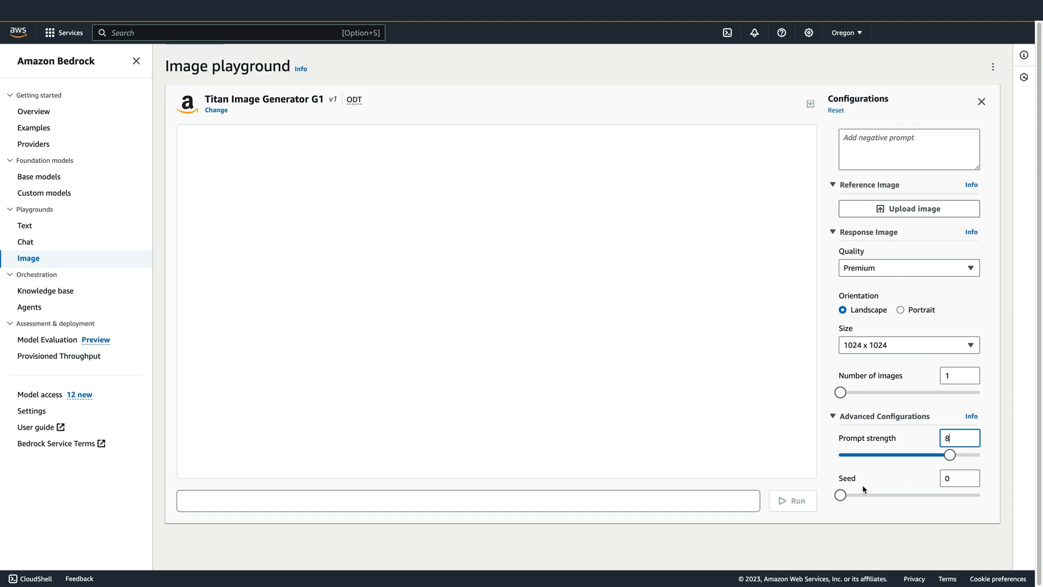
# Run the prompt 'a sand dune with desert plants'.
pyautogui.click(401, 501)
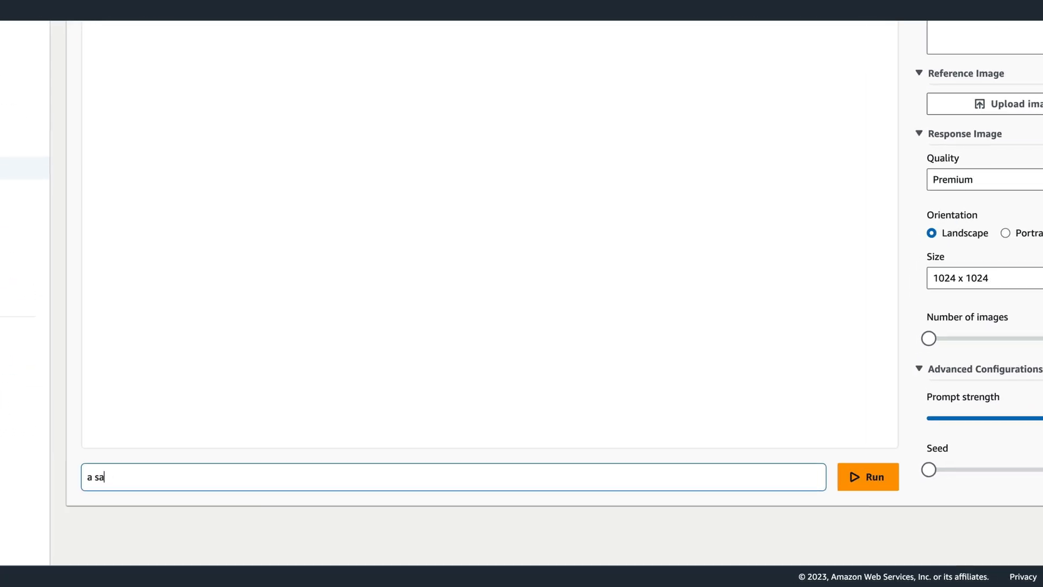
pyautogui.write('a sand dune with desert plants')
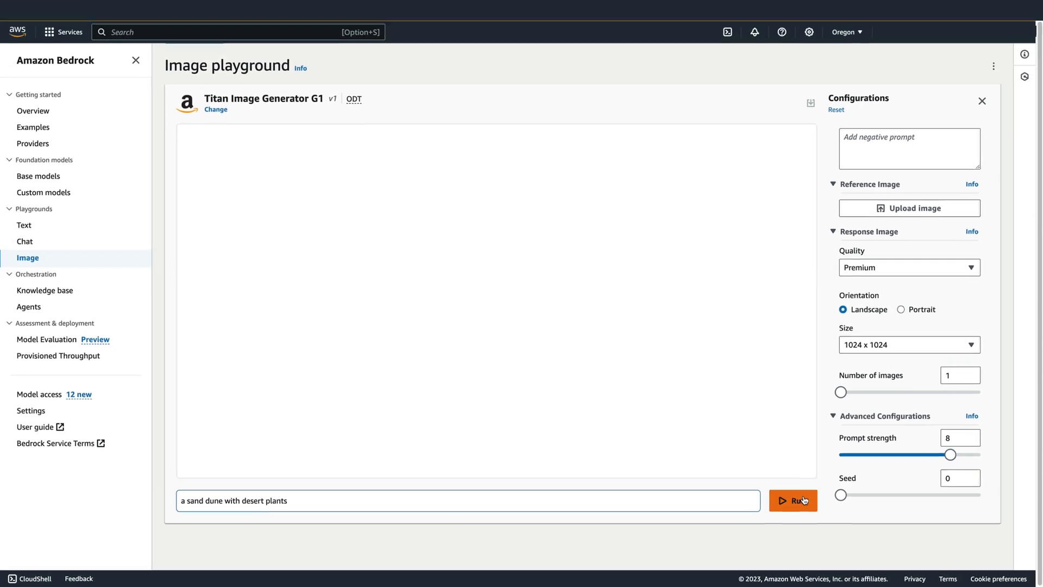
pyautogui.click(792, 500)
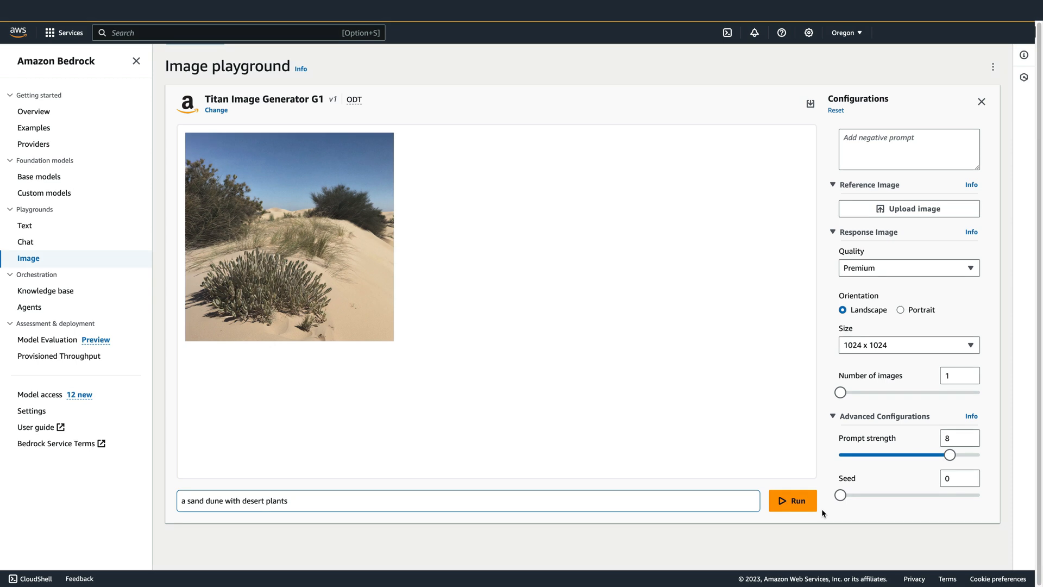
pyautogui.moveTo(824, 514)
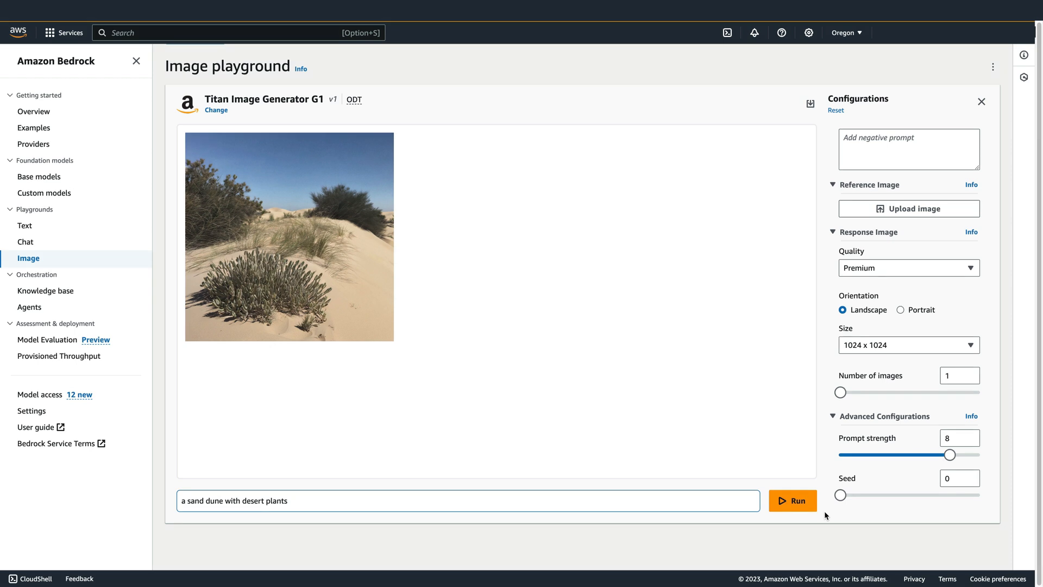
pyautogui.moveTo(711, 483)
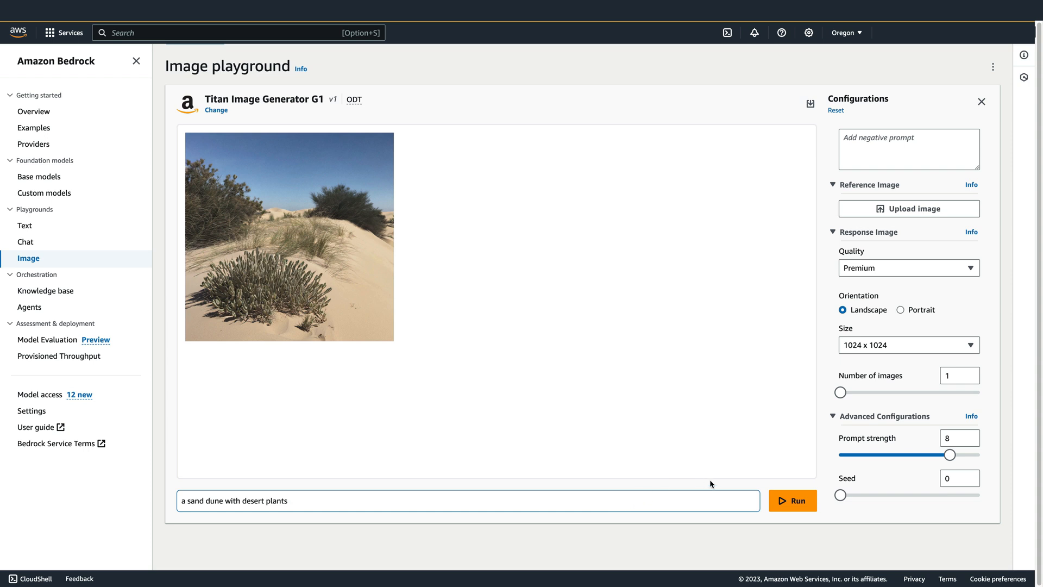
pyautogui.moveTo(897, 494)
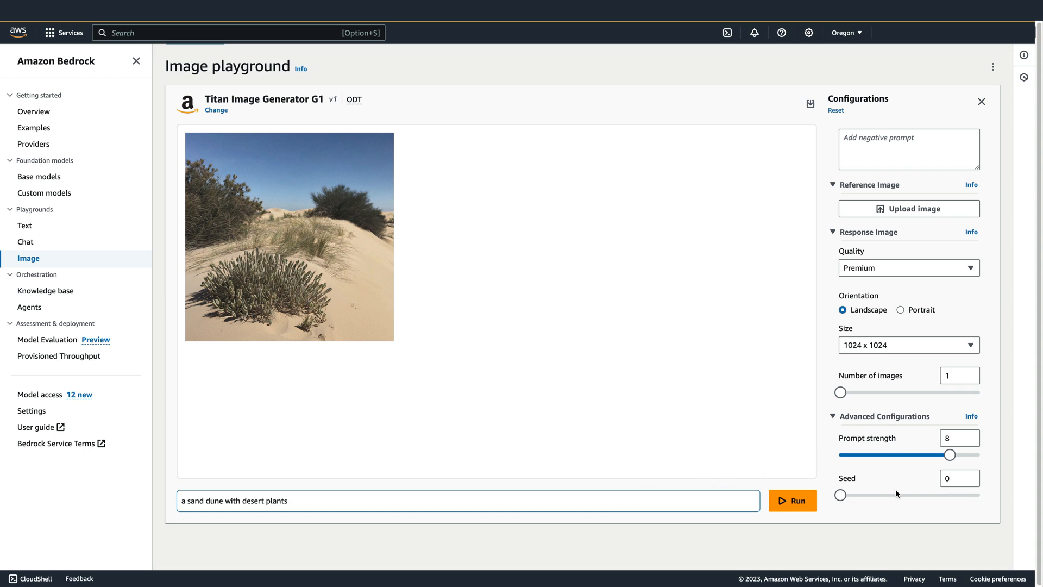
pyautogui.moveTo(912, 340)
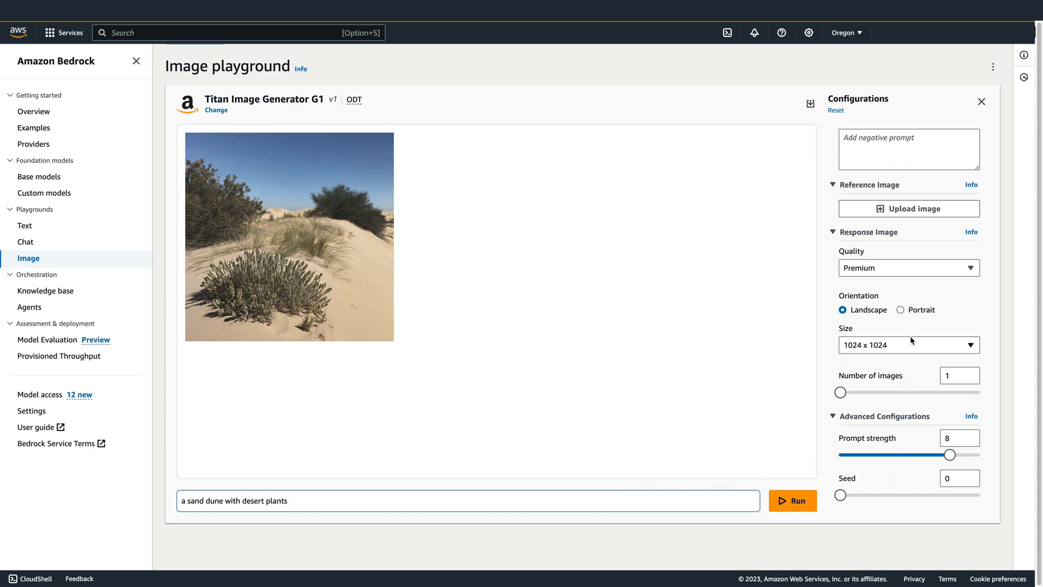
pyautogui.moveTo(913, 341)
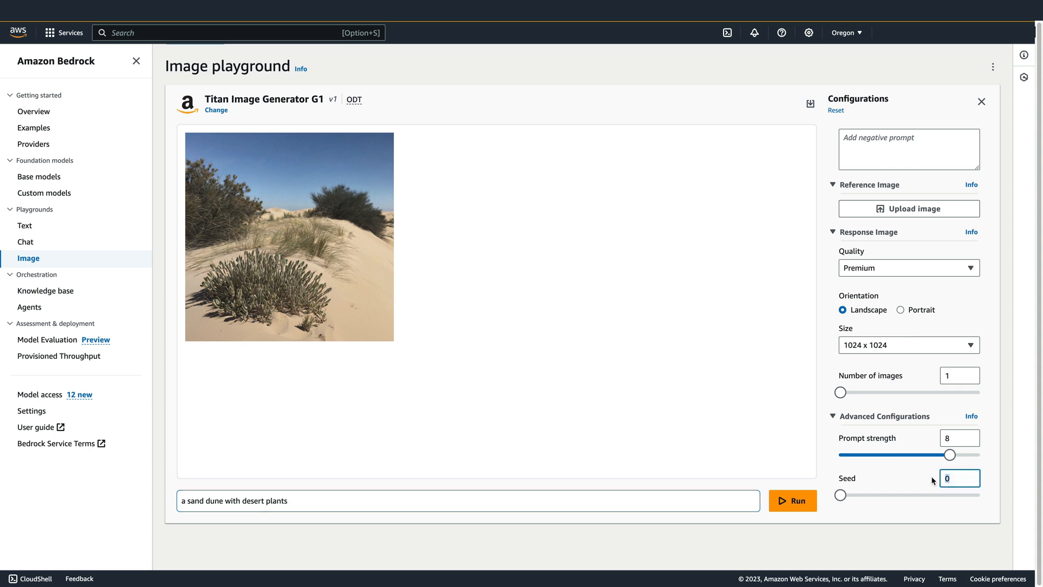
# Set the seed to 1 and regenerate the dune image.
pyautogui.write('1')
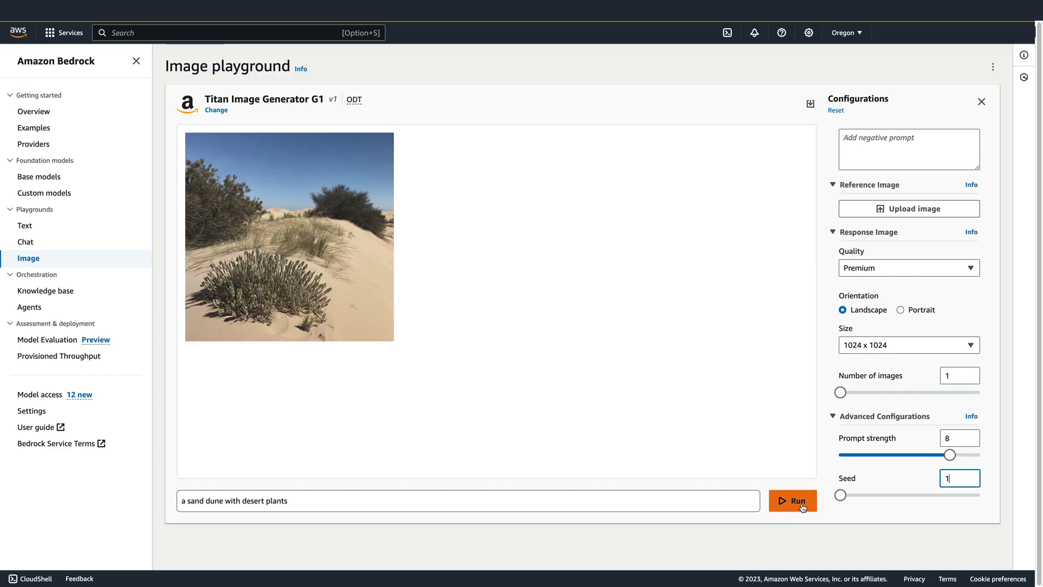
pyautogui.click(792, 500)
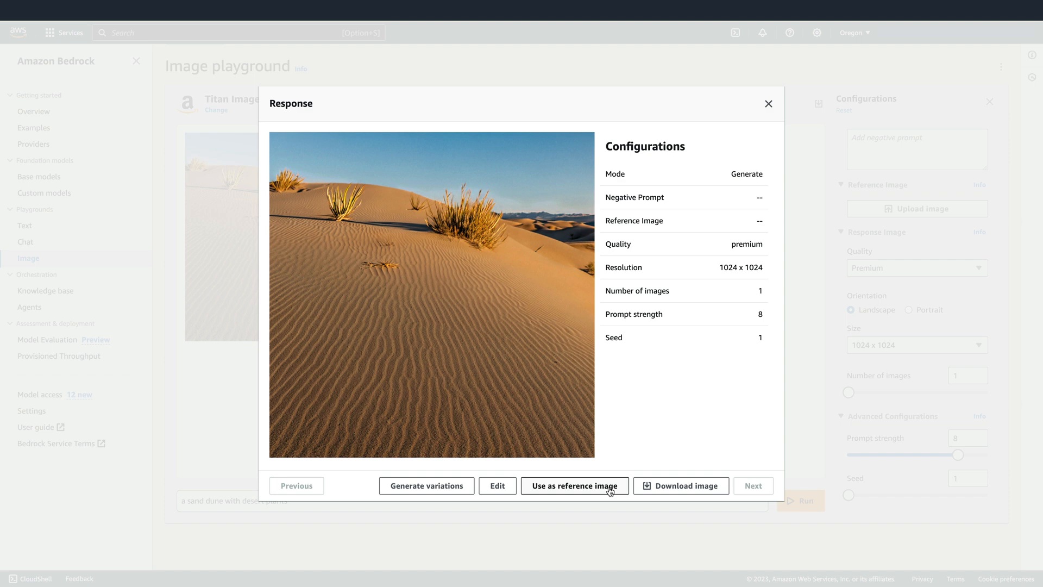
# Close the response preview and choose Edit from the dune image's options menu.
pyautogui.click(768, 103)
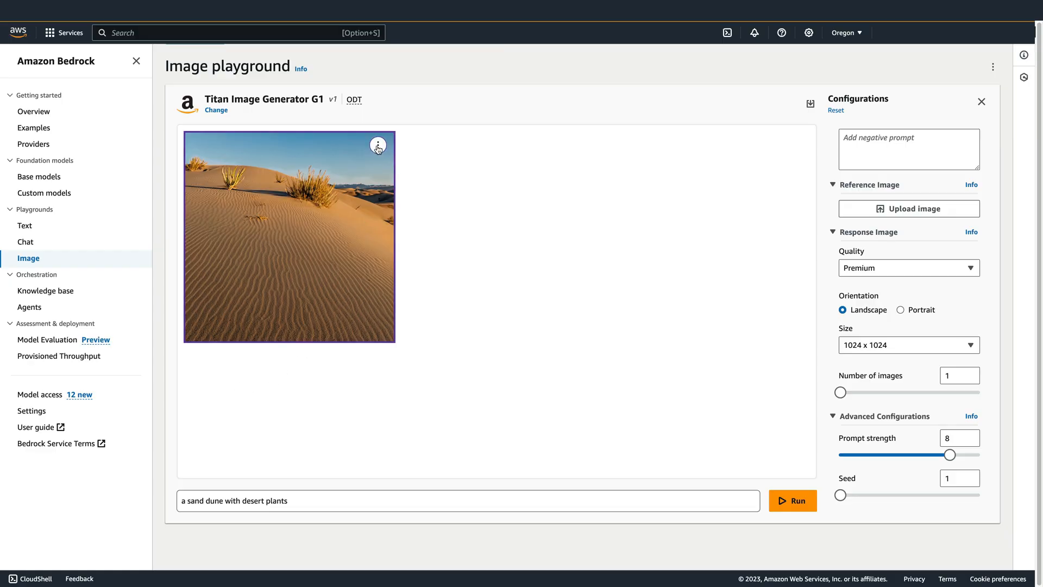
pyautogui.click(378, 145)
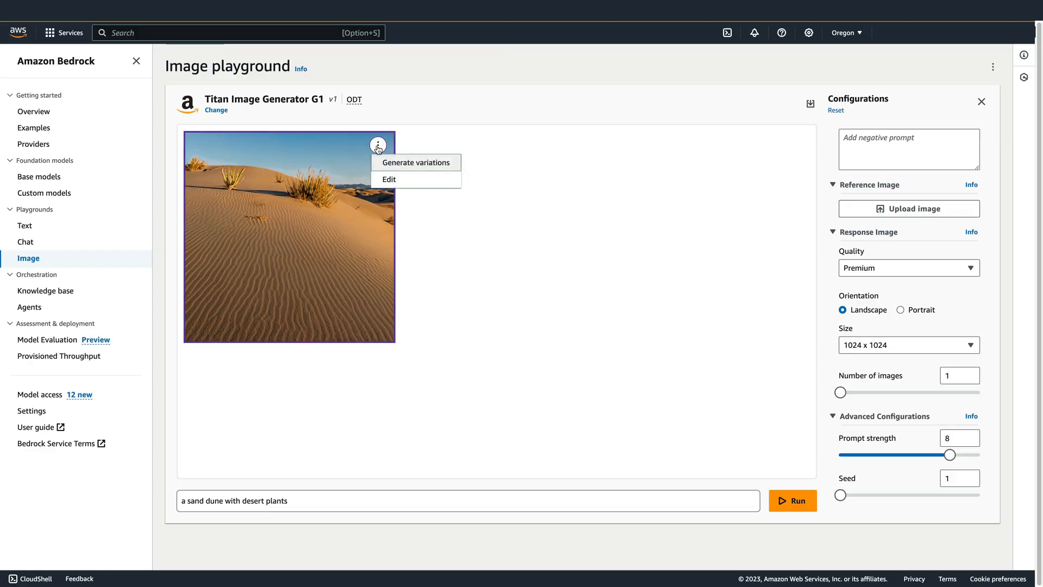
pyautogui.moveTo(408, 178)
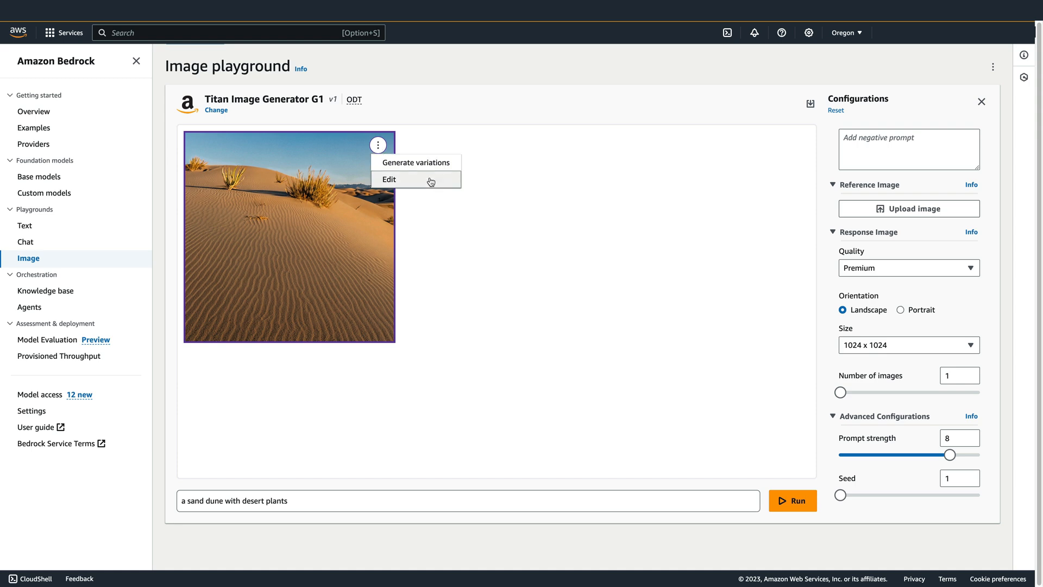
pyautogui.click(389, 178)
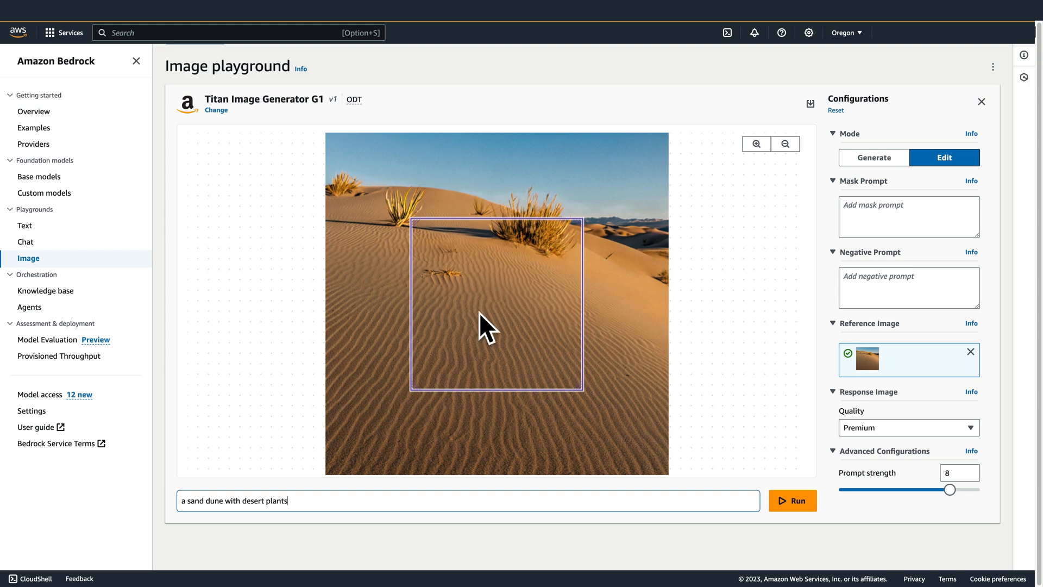
# Shrink the mask box over the upper-left grass tuft and select the prompt text.
pyautogui.moveTo(582, 386); pyautogui.dragTo(577, 391)
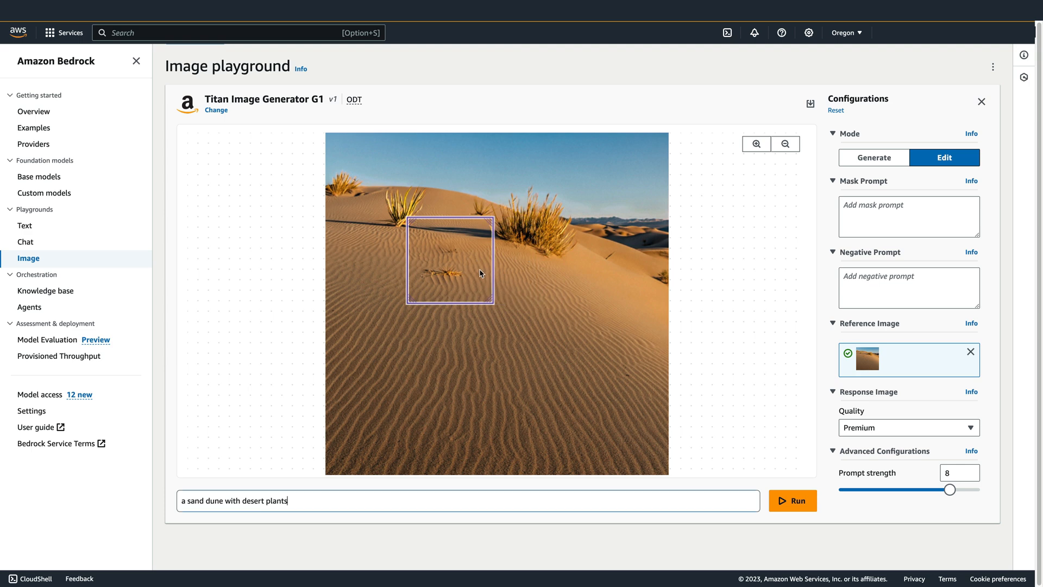
pyautogui.moveTo(480, 296)
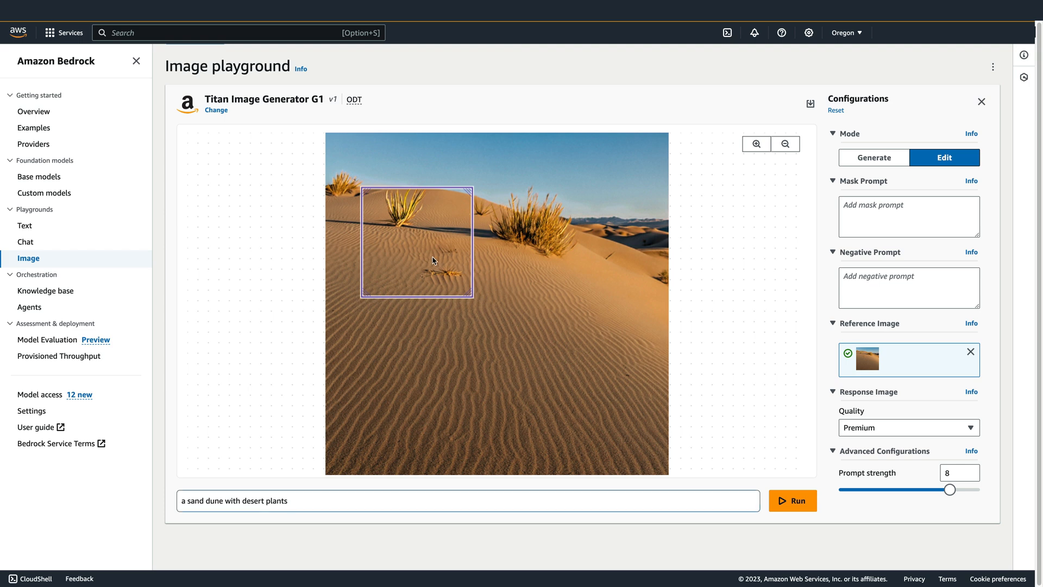
pyautogui.tripleClick(233, 501)
pyautogui.write('sand dune')
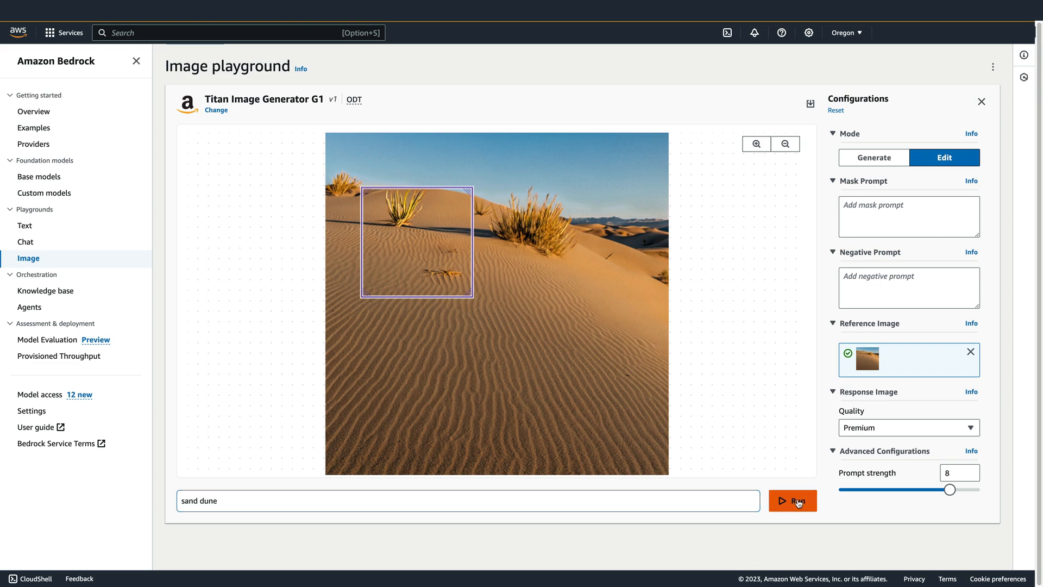
# Run the masked edit with prompt 'sand dune' to erase the grass tuft and twig.
pyautogui.click(791, 500)
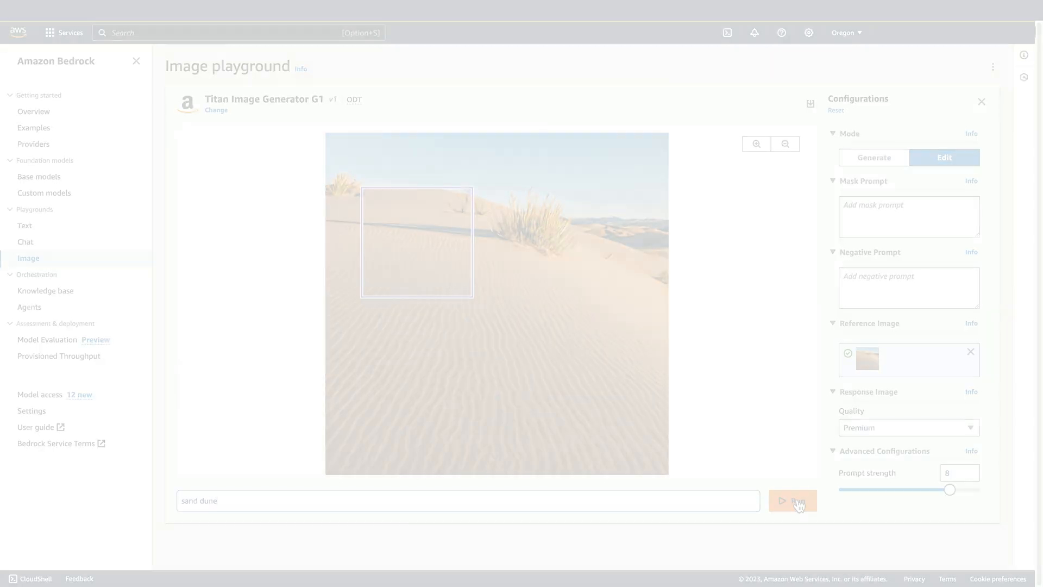
pyautogui.click(792, 500)
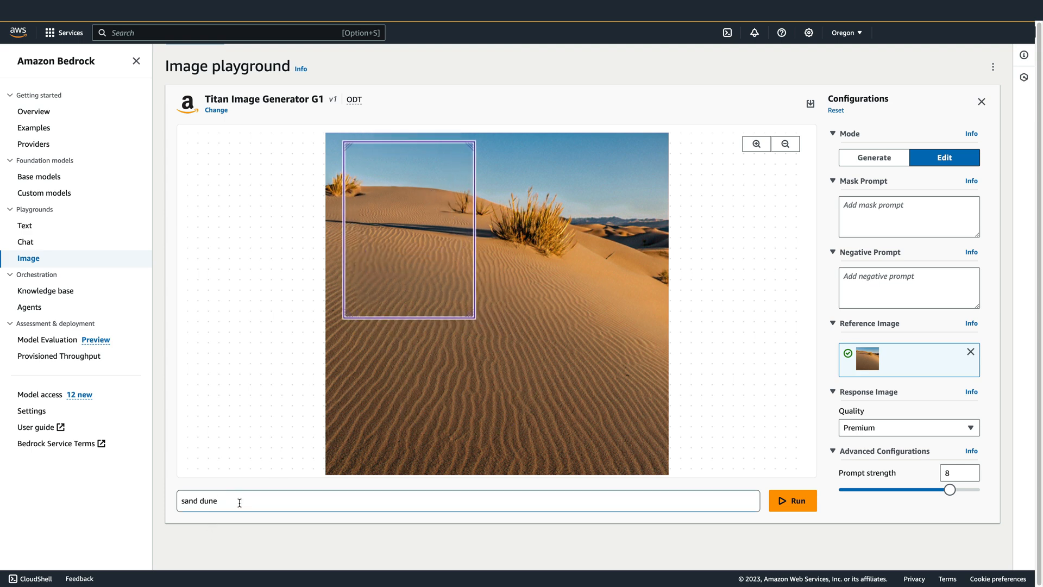
# Run a masked edit with 'a cactus with branches', then move the mask box lower.
pyautogui.write('a cactus with branches')
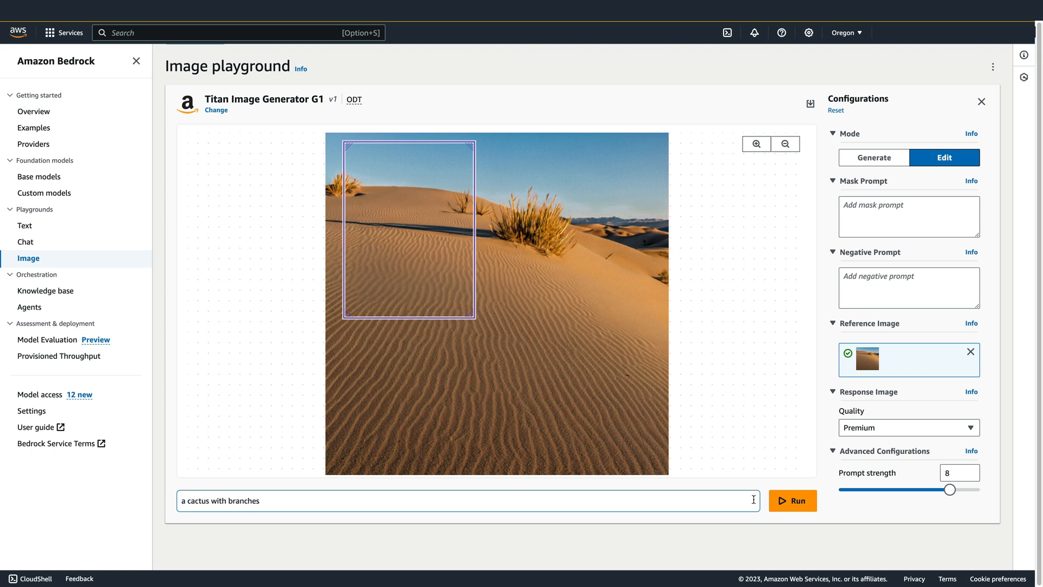
pyautogui.click(792, 500)
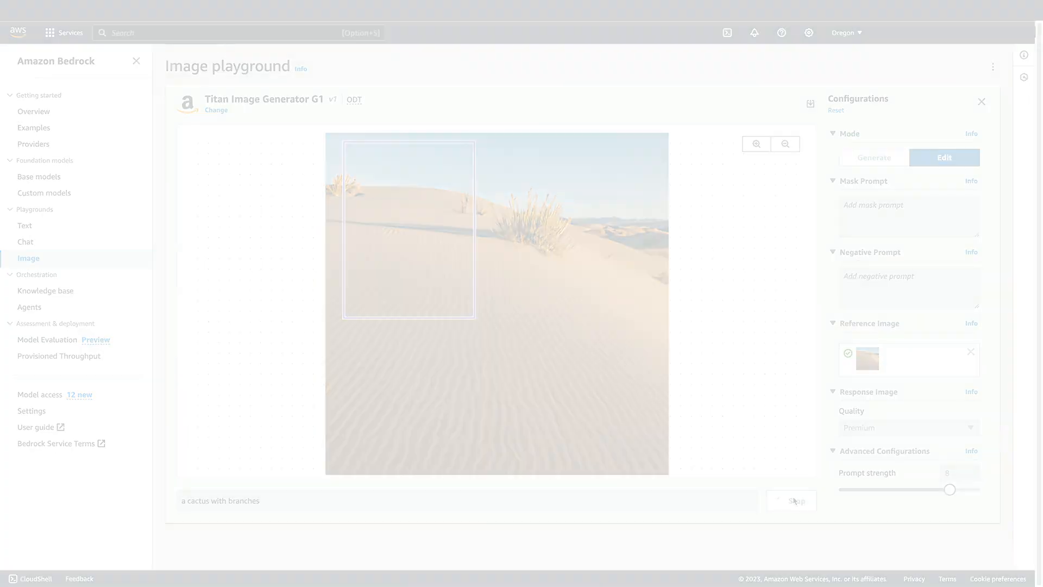
pyautogui.click(792, 501)
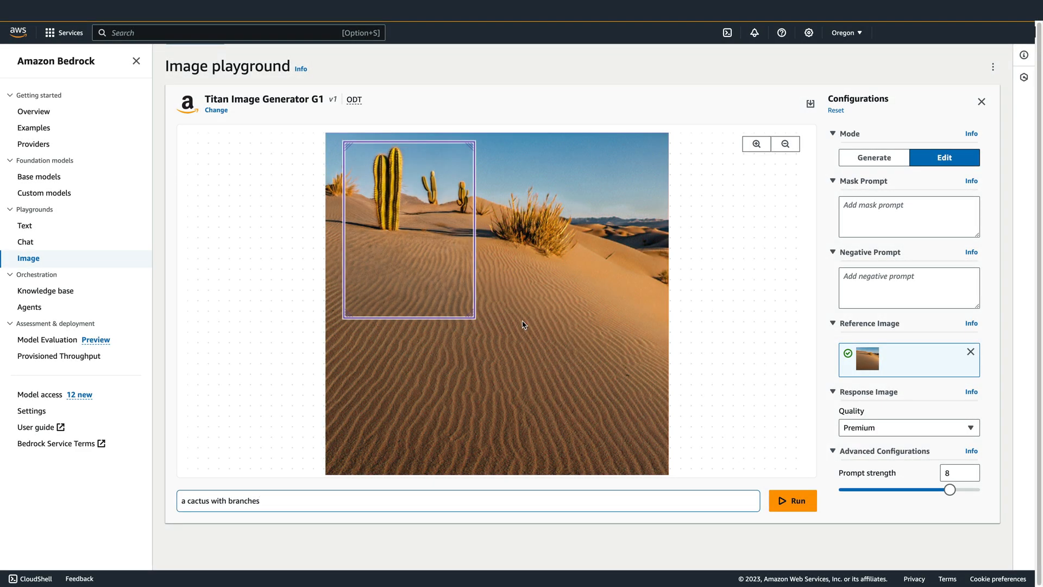
pyautogui.moveTo(409, 229); pyautogui.dragTo(433, 346)
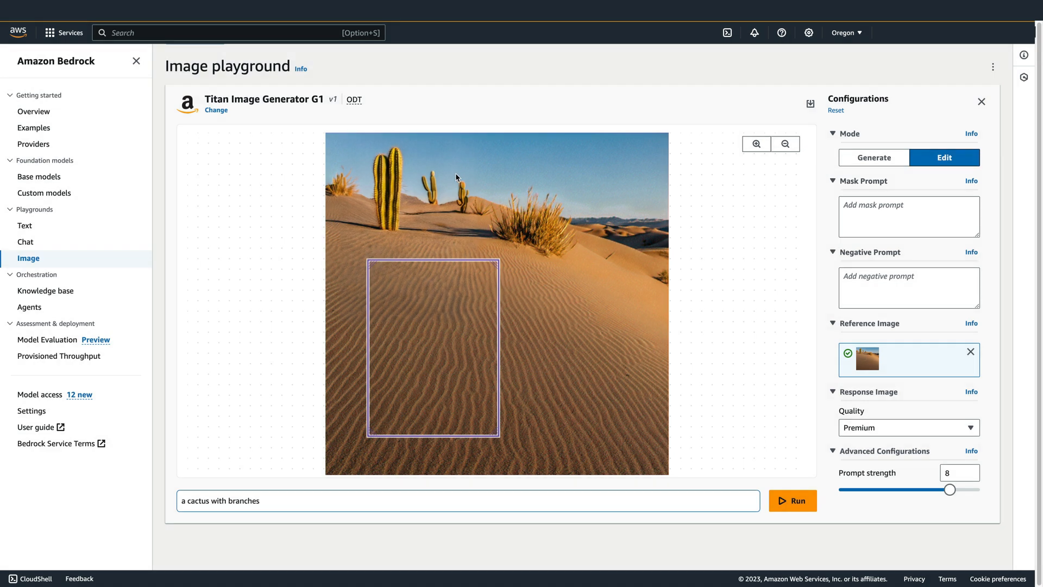
pyautogui.moveTo(310, 193)
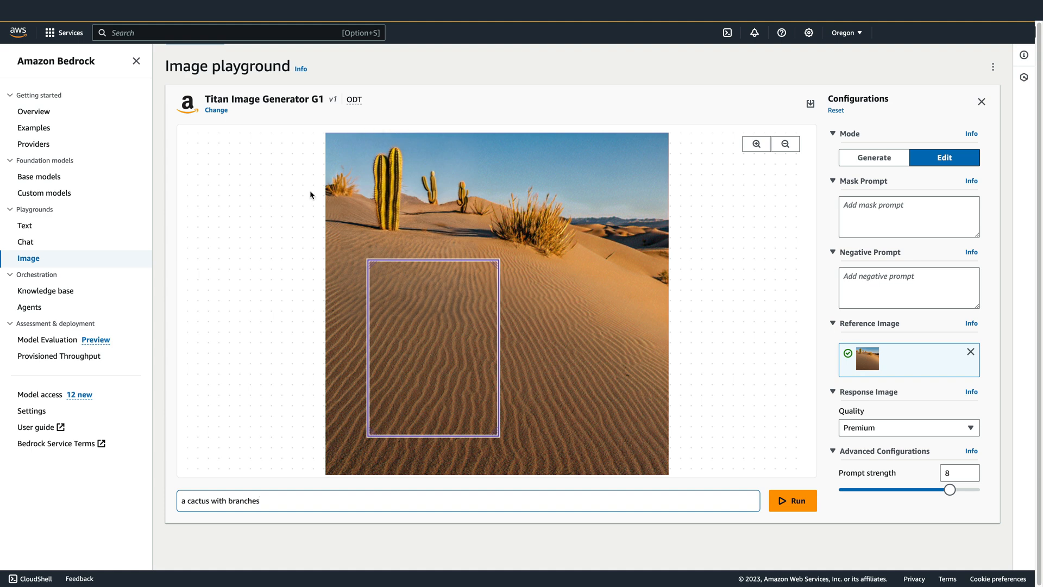
# Enter 'sky' as the mask prompt and 'fluffy clouds' as the edit prompt.
pyautogui.write('sky')
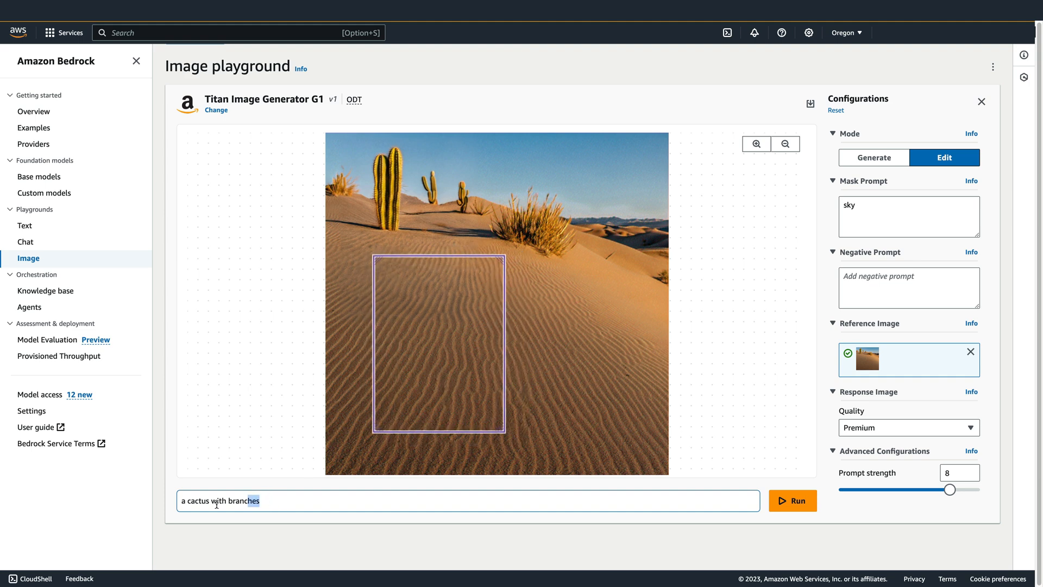
pyautogui.write('fluffy clouds')
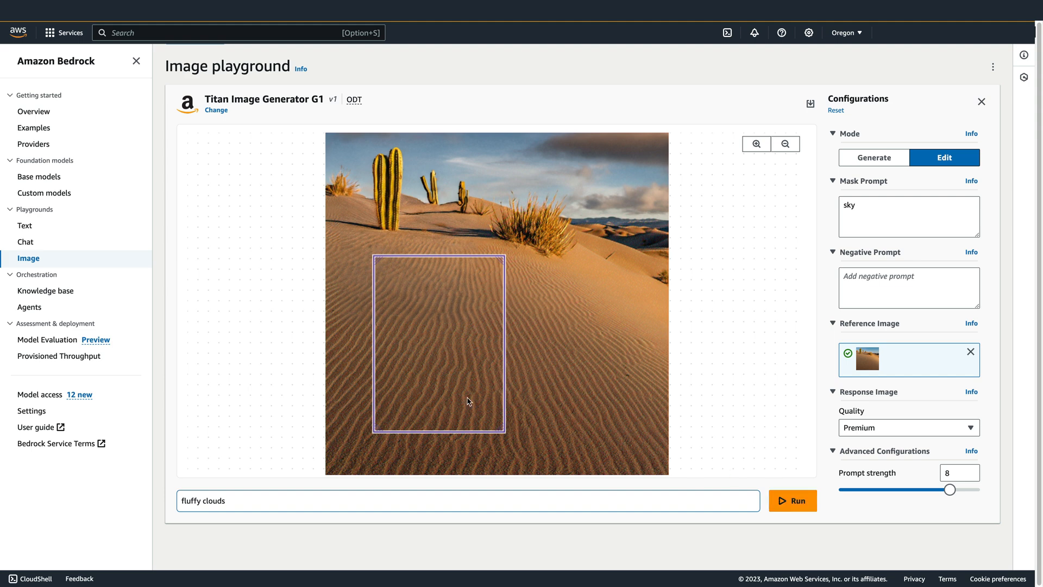
# Enlarge the lower-dune mask, generate 'an iguana taking a selfie', and download the image.
pyautogui.moveTo(439, 341); pyautogui.dragTo(439, 311)
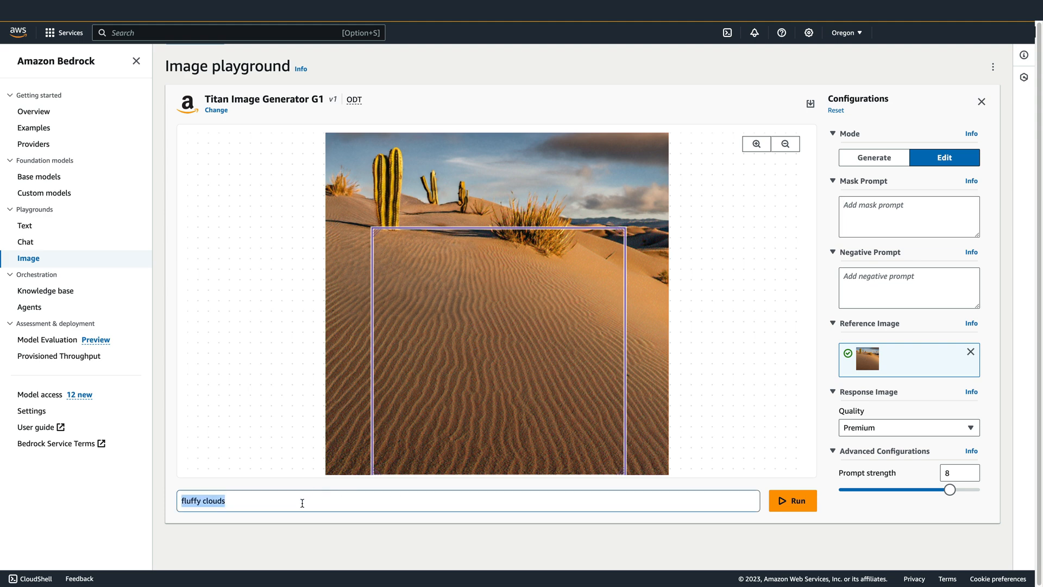
pyautogui.write('an iguana taking a selfie')
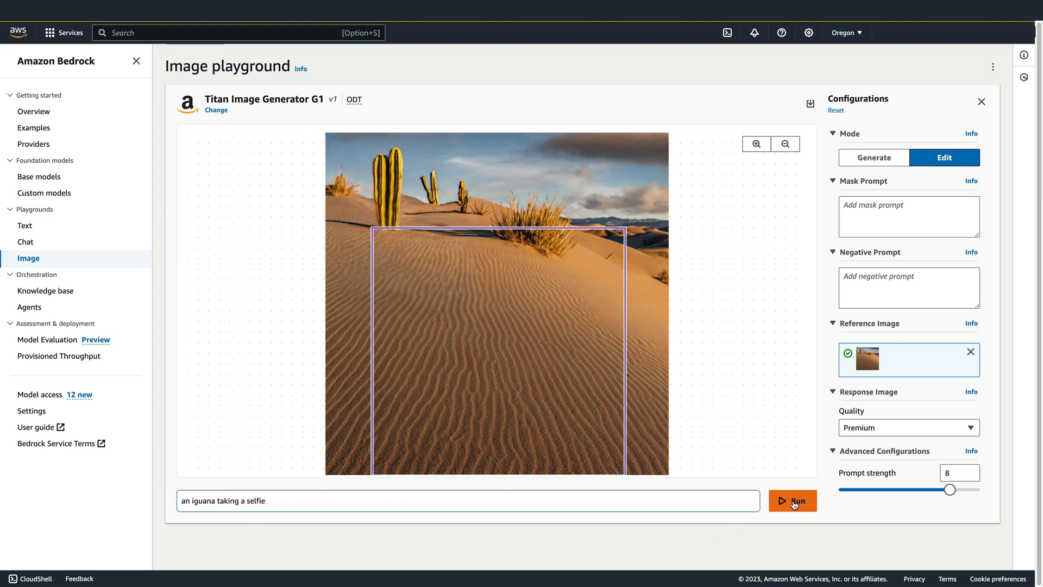
pyautogui.click(792, 500)
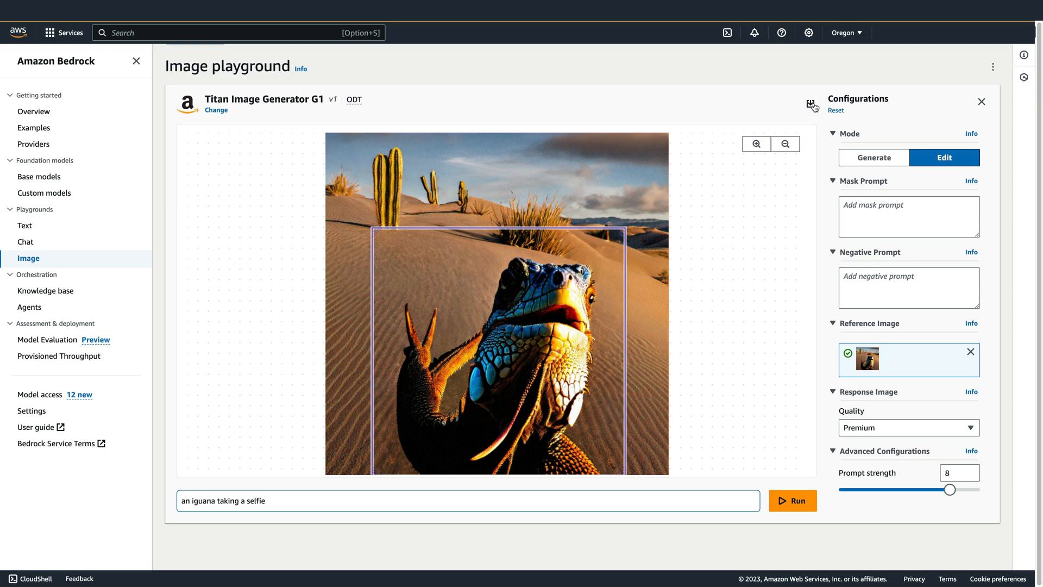
pyautogui.click(810, 105)
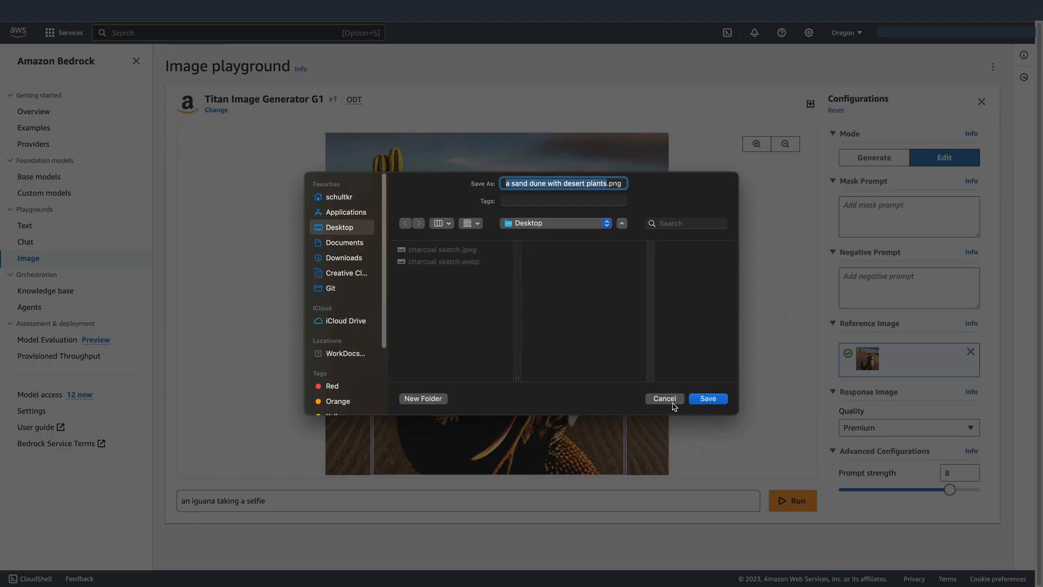